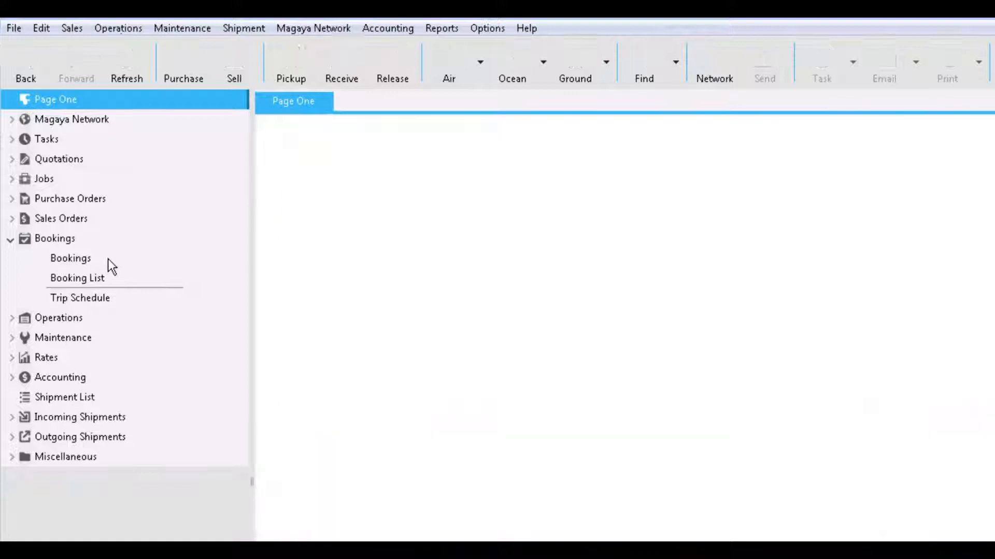
Show the Booking List from the Bookings branch of the navigation tree.
click(76, 277)
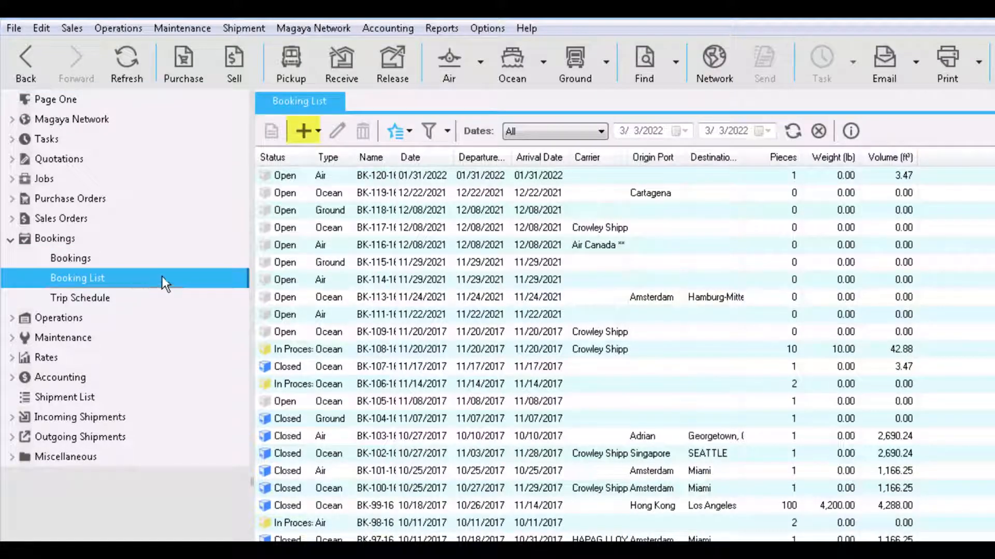
mouse_move(322, 136)
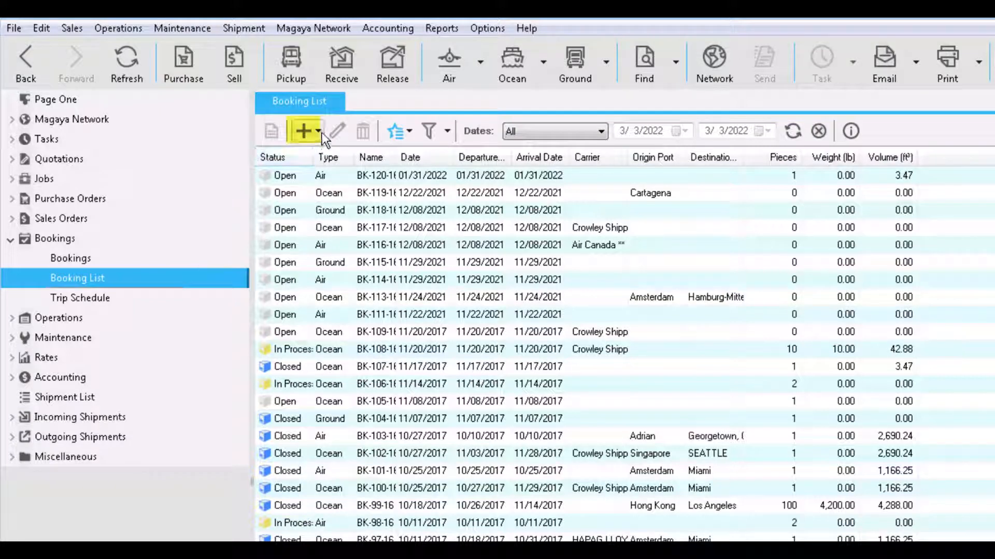
click(314, 130)
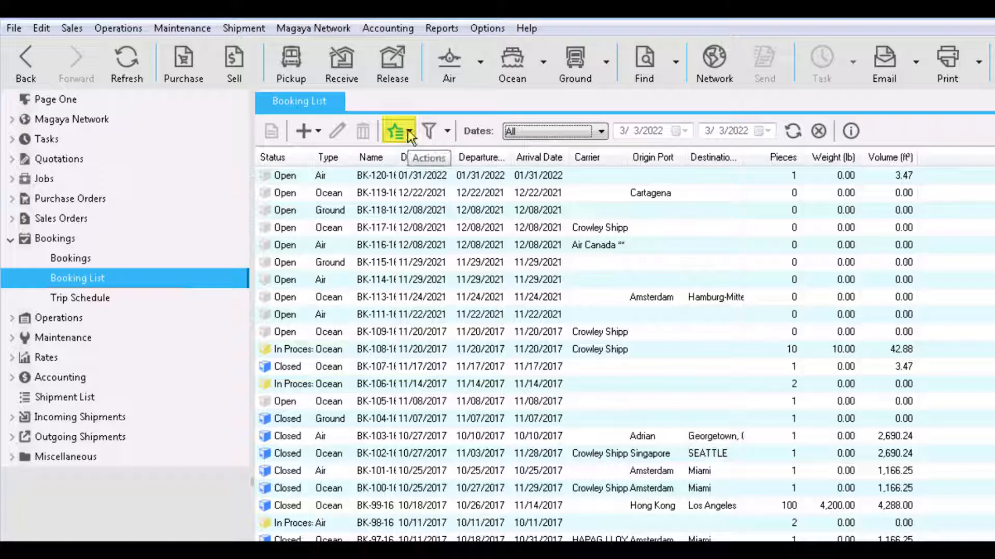
Uncheck Use Quick Booking Entry in the Booking List's Actions menu.
click(393, 132)
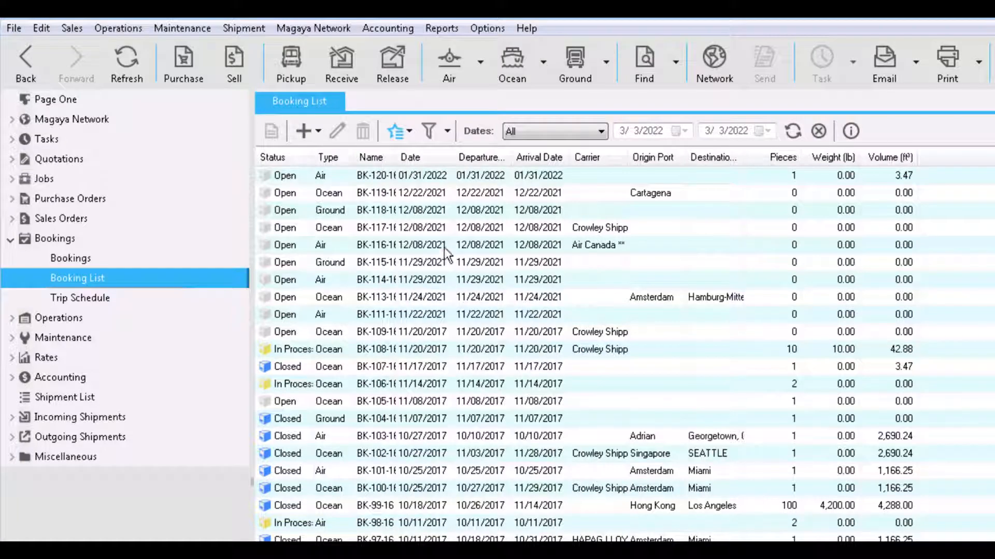
click(394, 132)
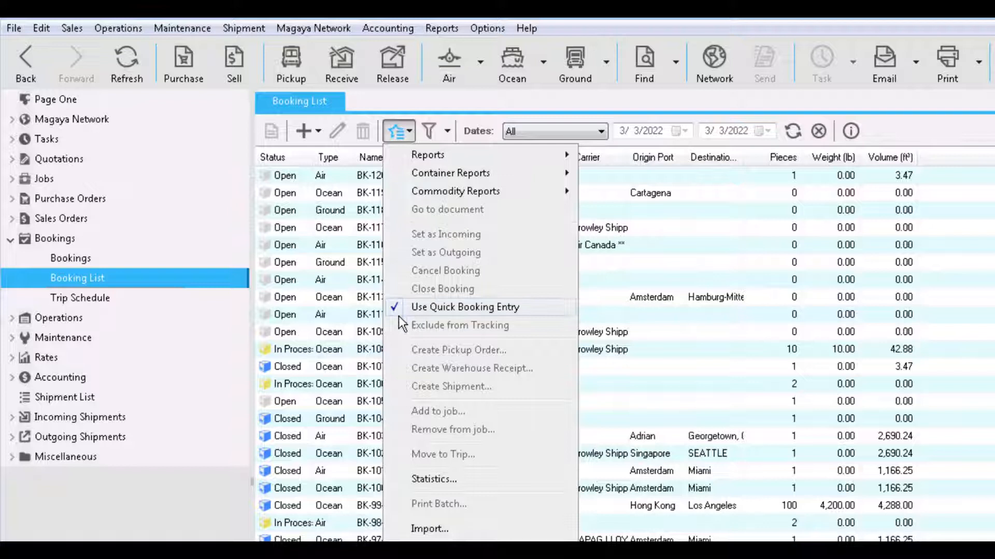
mouse_move(402, 316)
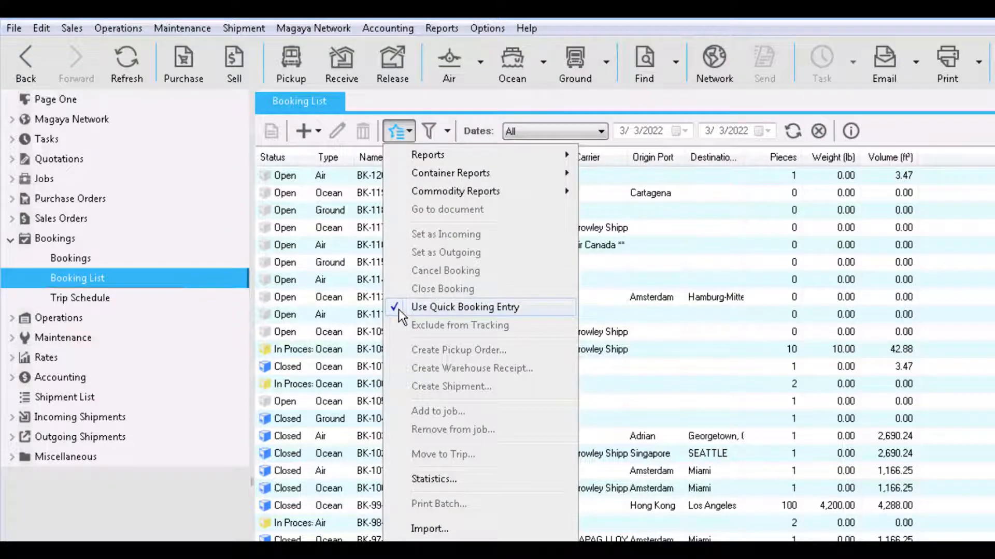
click(465, 307)
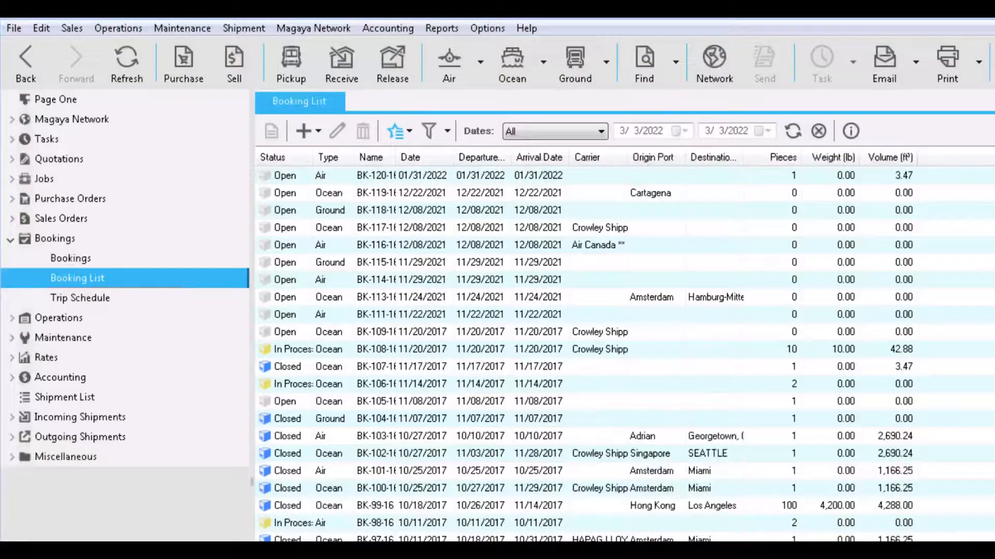
mouse_move(571, 311)
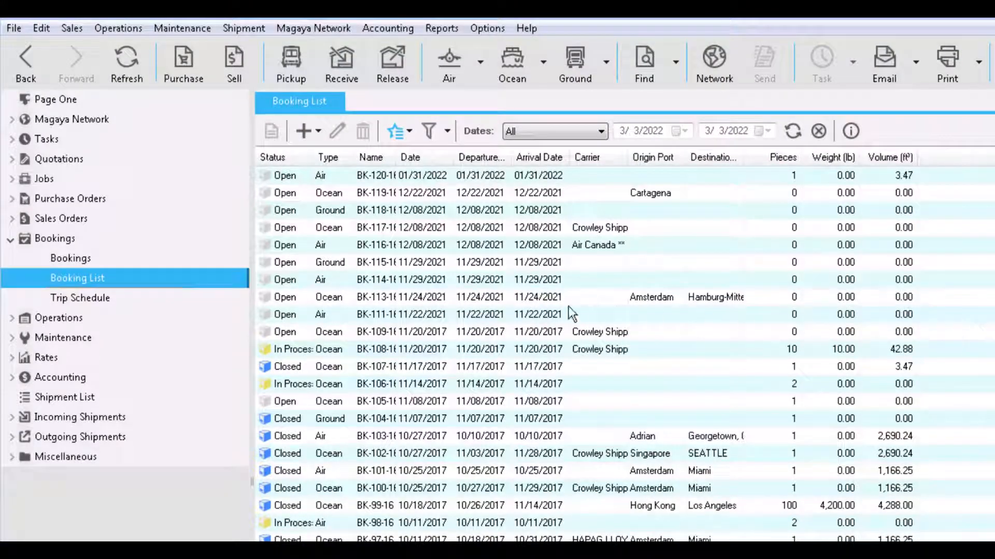
Show the Trip Schedule from the Bookings branch of the navigation tree.
click(79, 299)
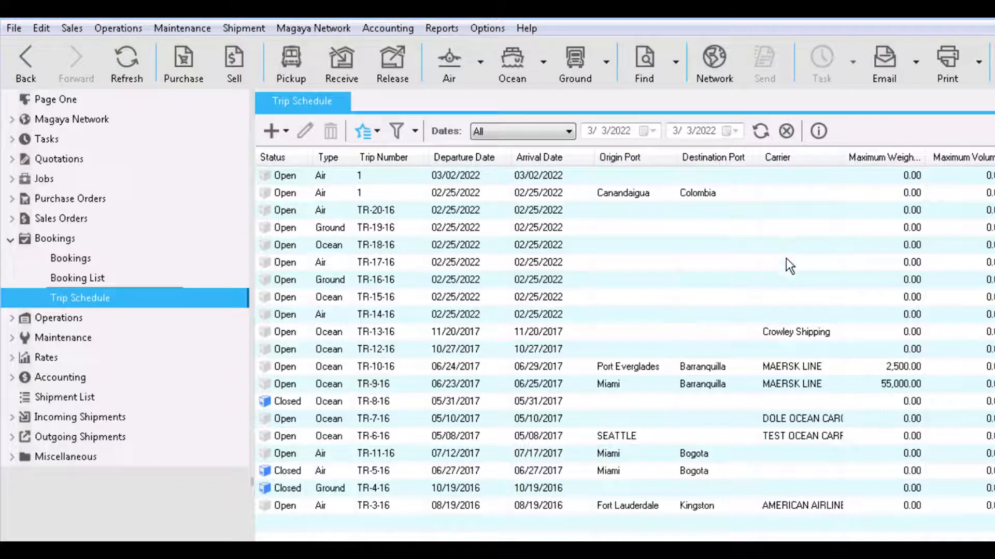
mouse_move(793, 291)
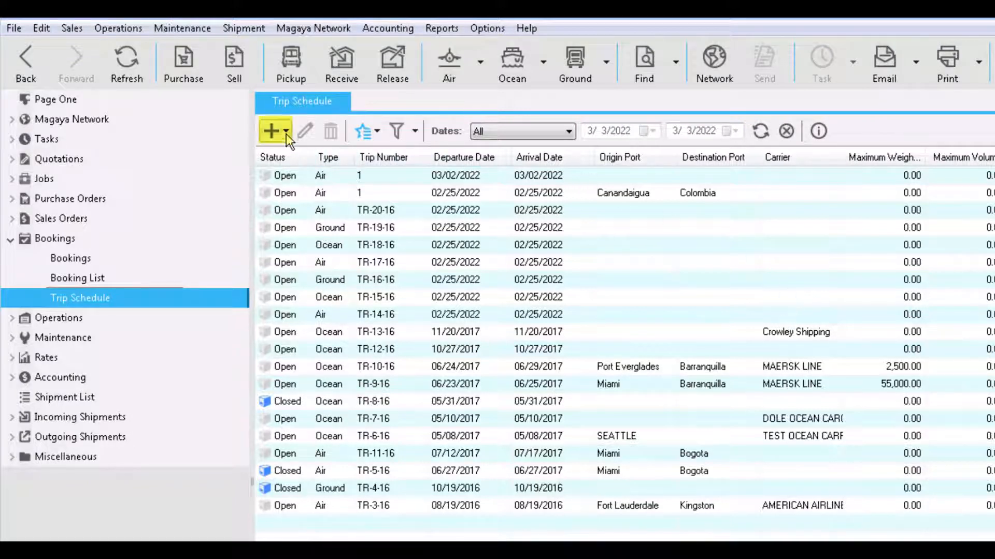
click(283, 132)
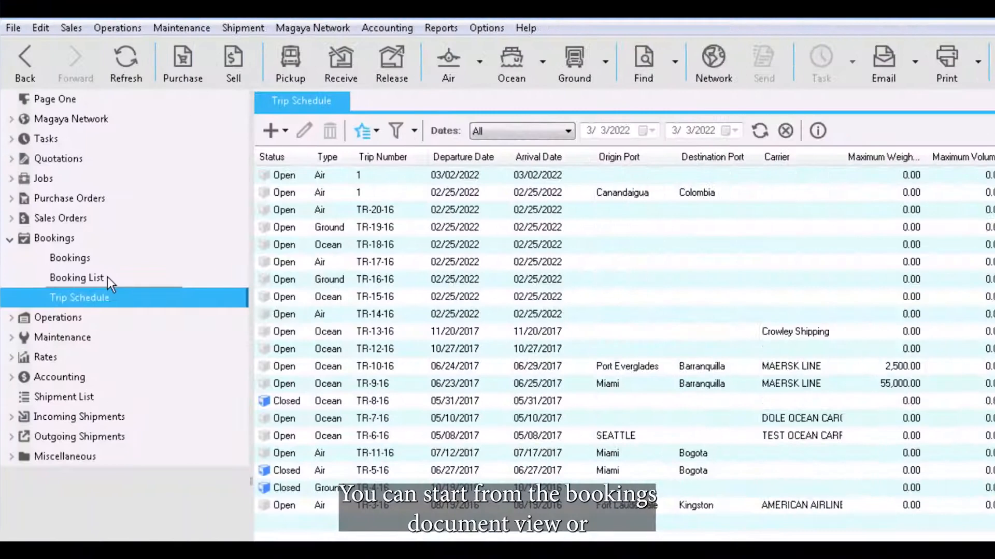
Return to the Booking List and show the New booking choices (air, ocean, ground).
click(75, 278)
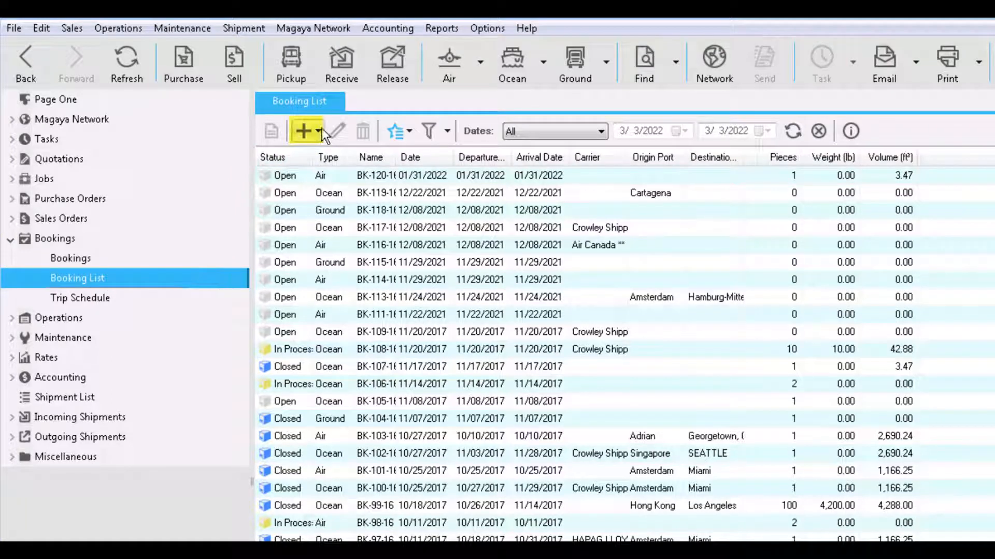
click(315, 130)
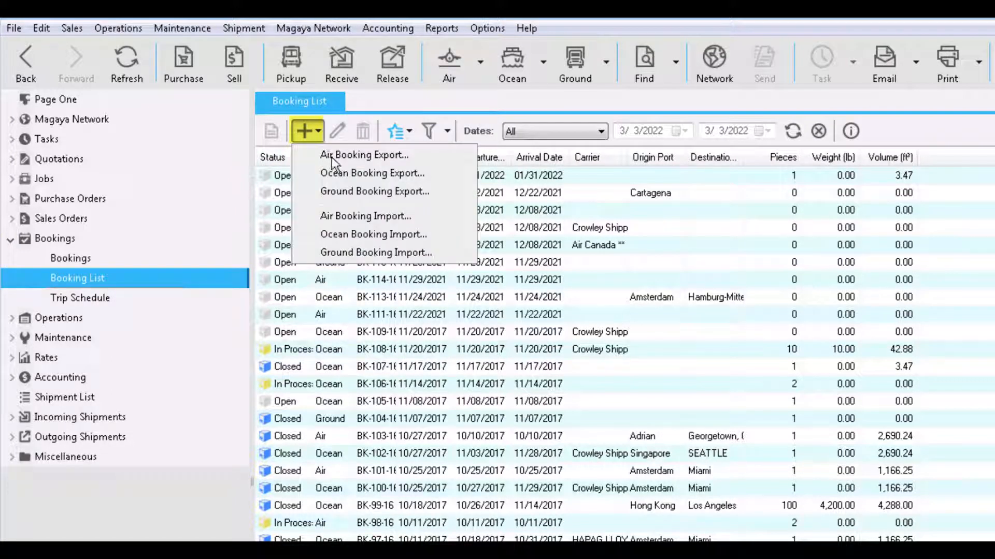
mouse_move(365, 216)
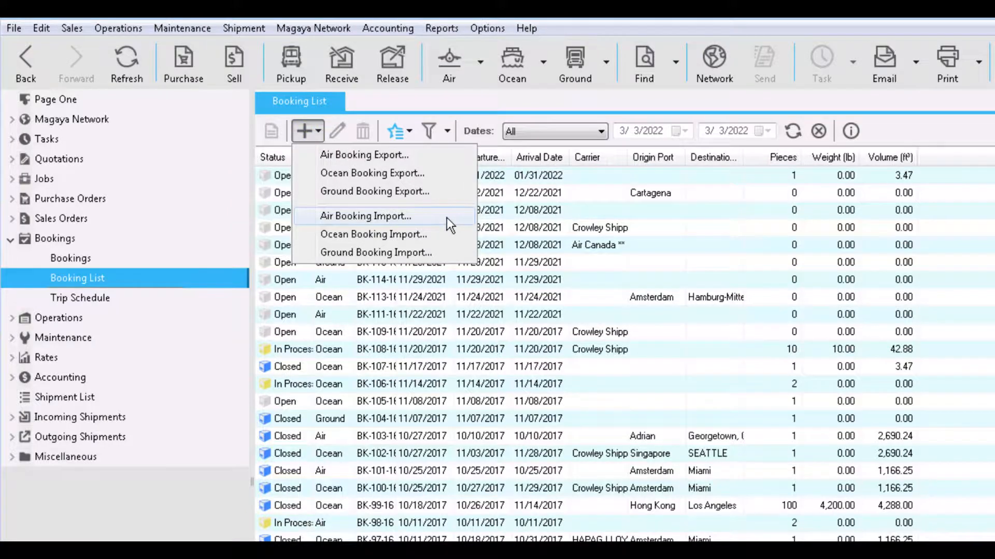
Start a new air booking and choose Air Carrier as its carrier.
click(365, 216)
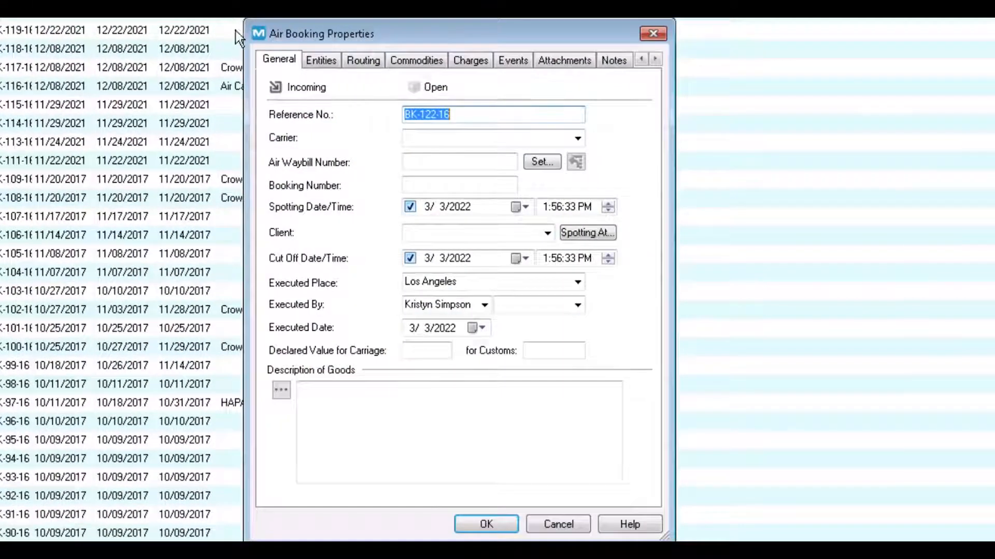
mouse_move(393, 45)
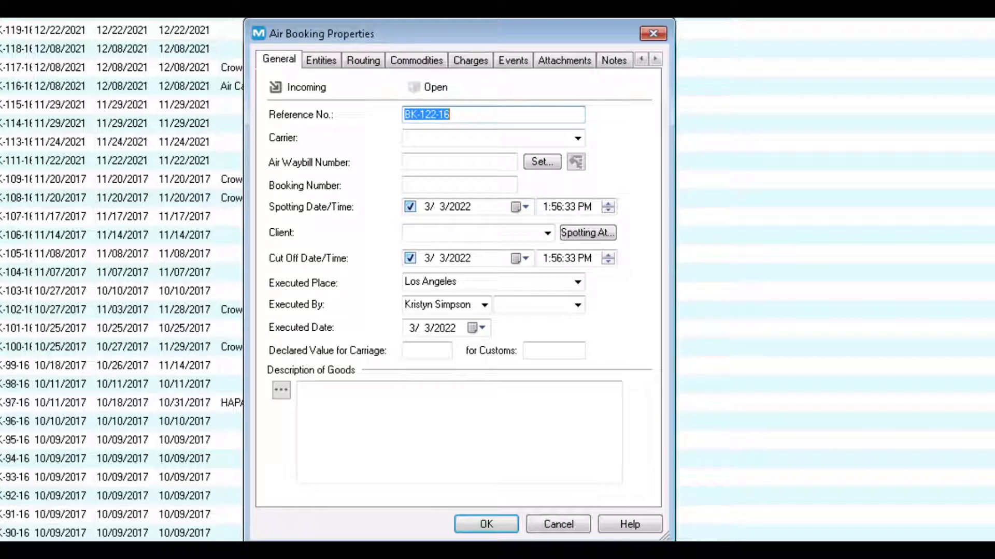
mouse_move(607, 157)
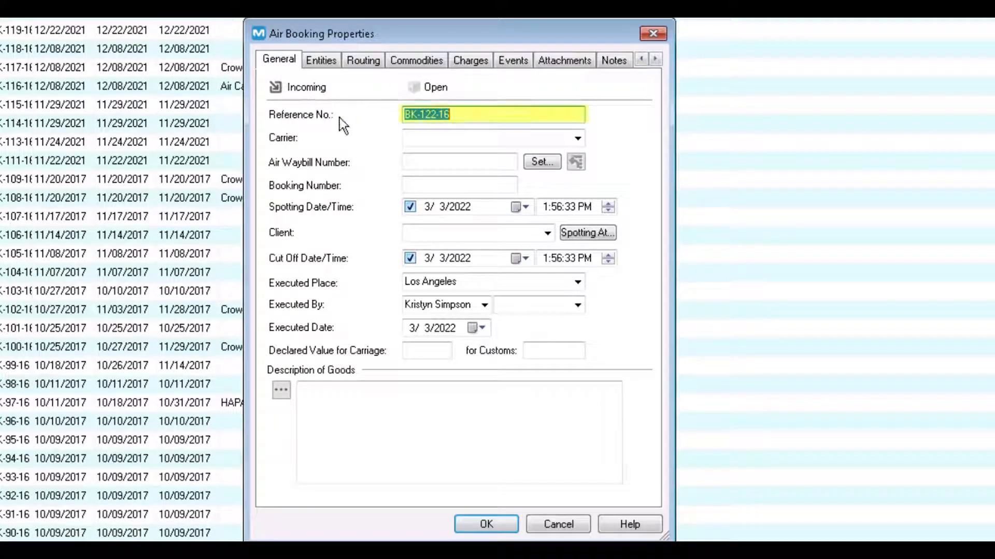
click(462, 114)
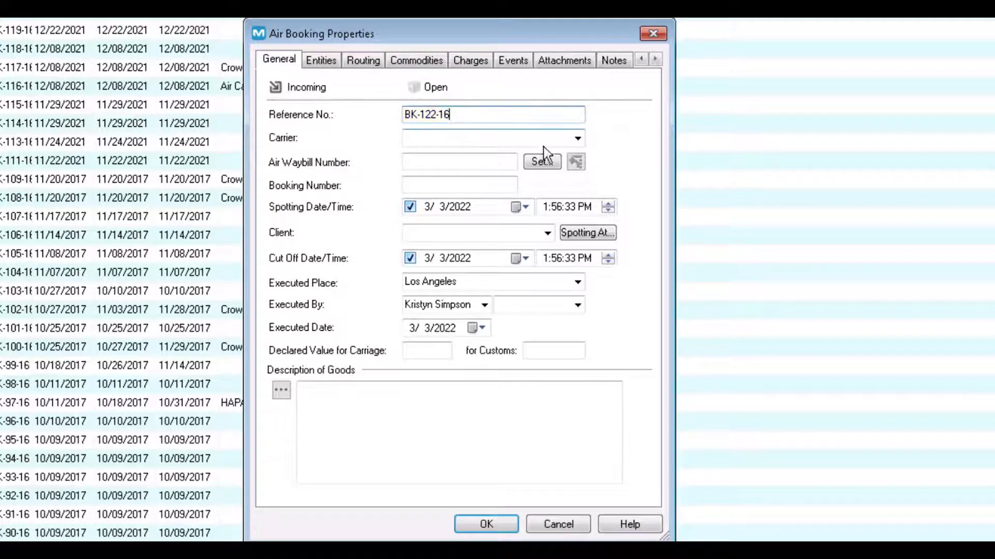
click(576, 138)
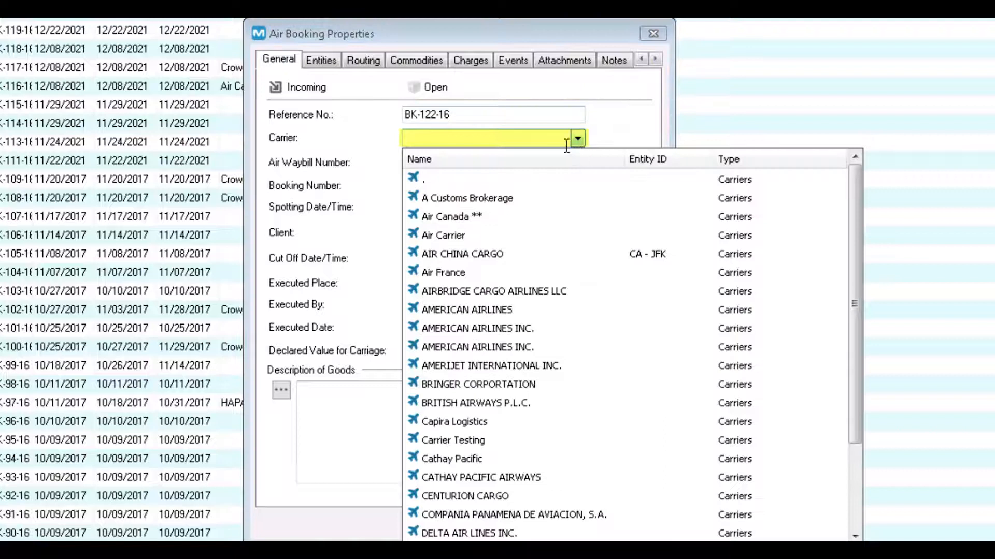
click(443, 235)
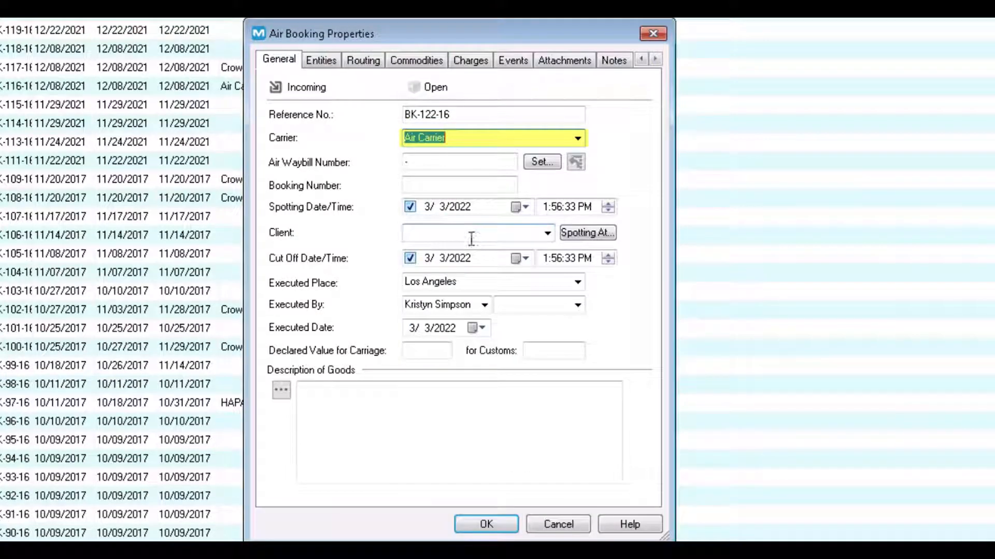
Enter Air Waybill 12542 and Booking Number 12358 for the carrier.
click(459, 162)
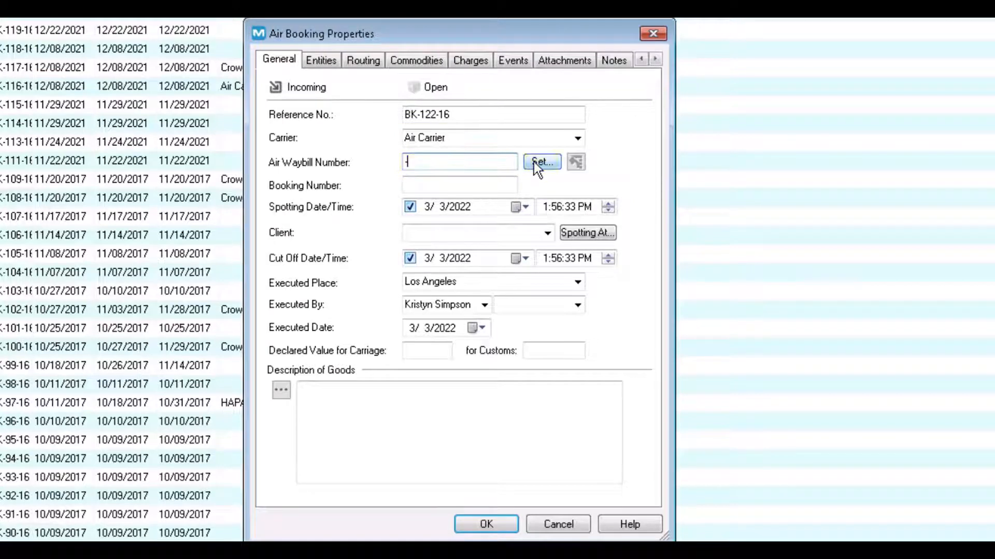
click(540, 161)
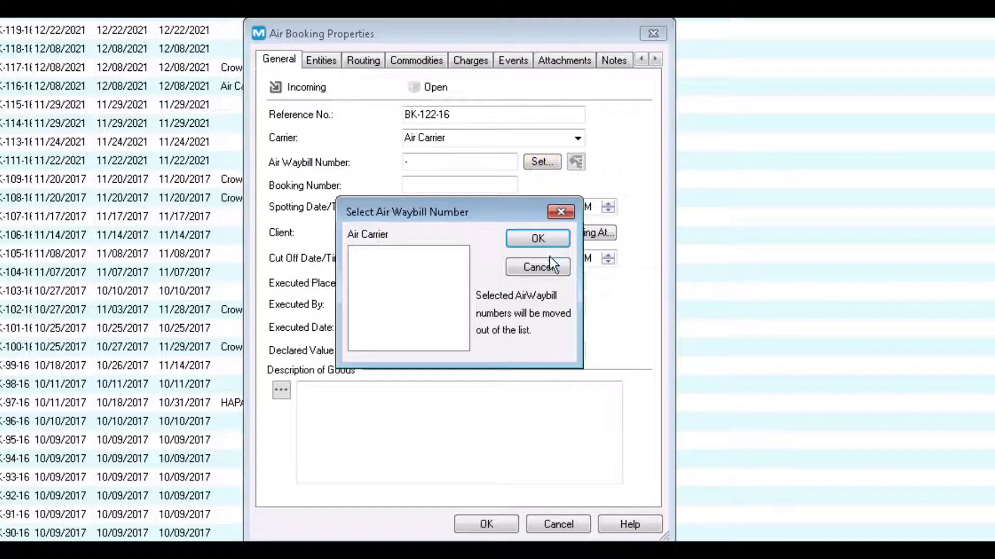
click(536, 238)
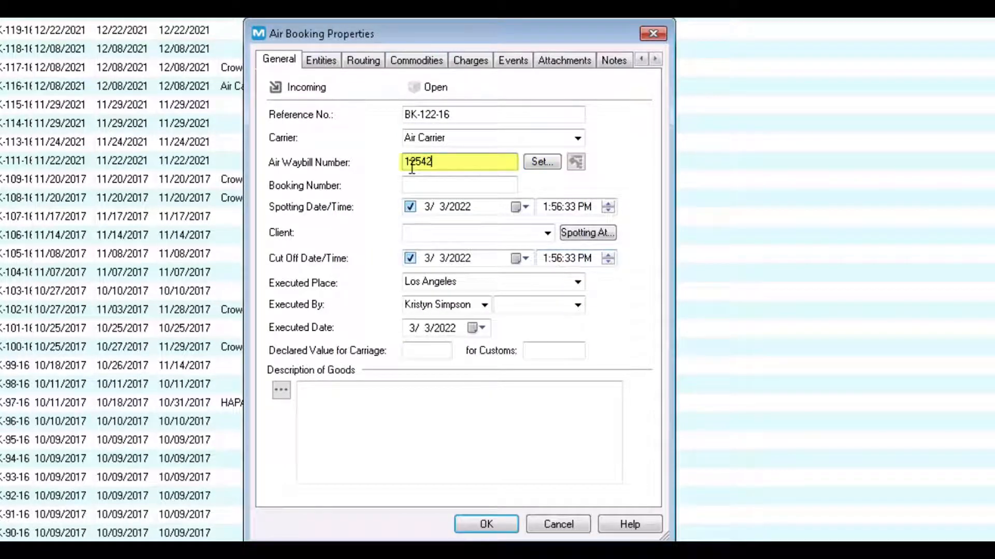
text(12358)
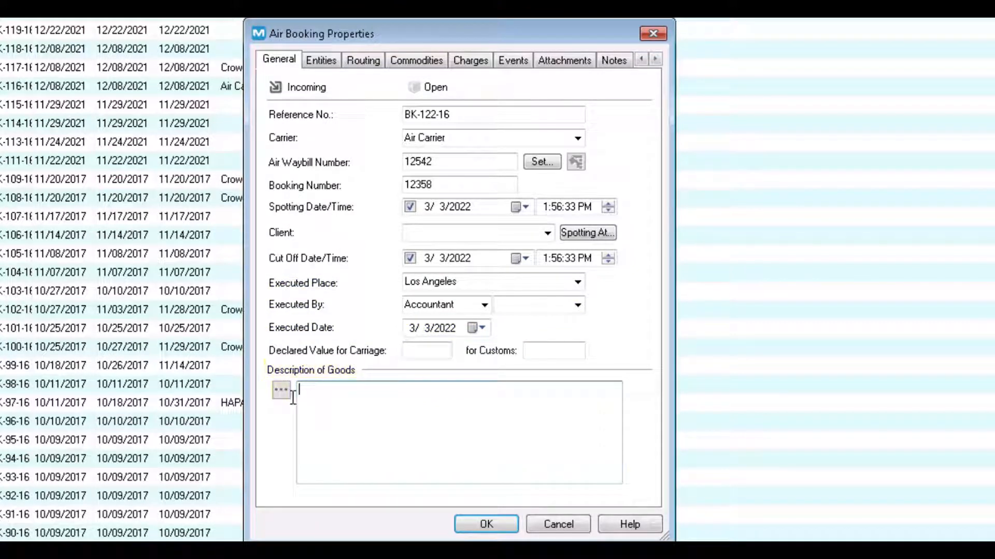
Use the predefined Warranty clause as the Description of Goods.
click(281, 391)
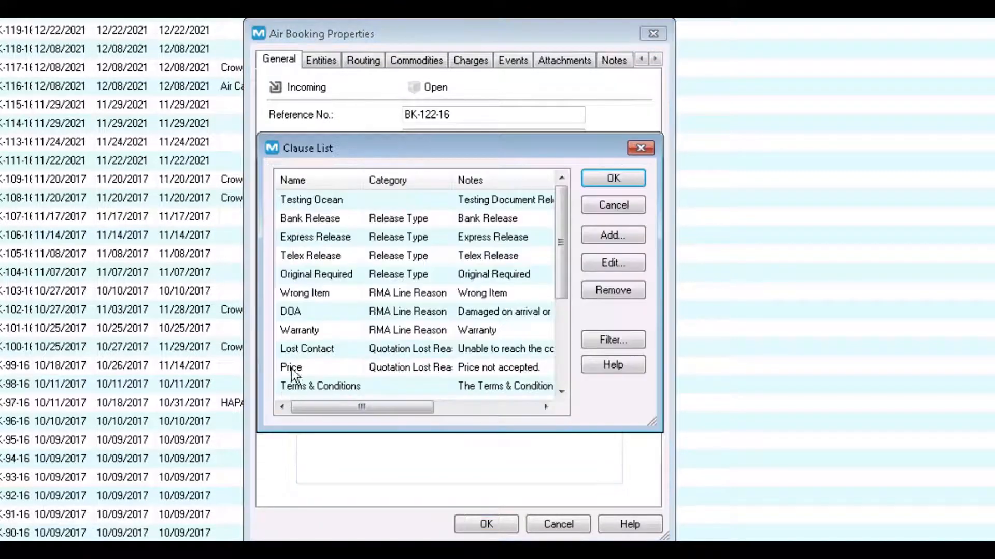
click(612, 178)
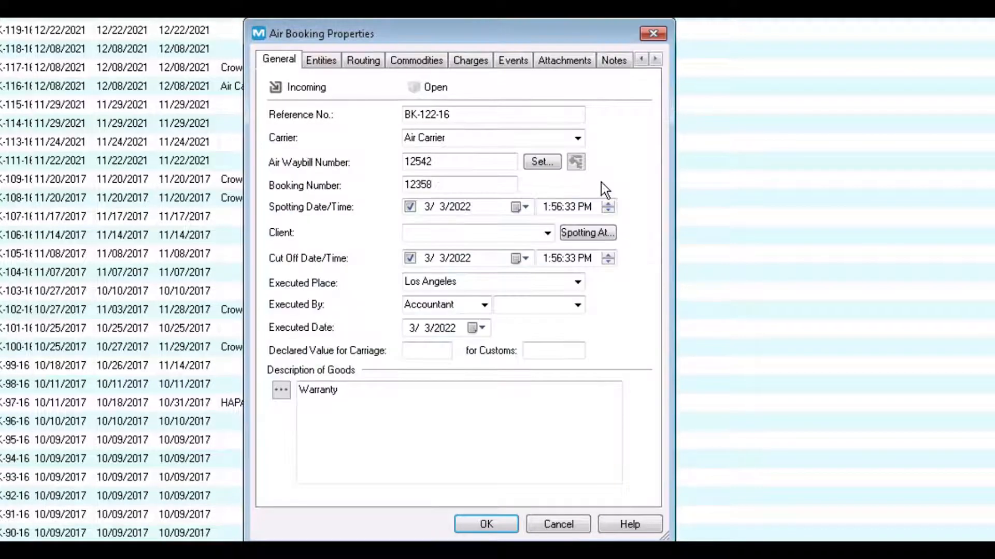
On Entities, set 123 Express as shipper and 2 Pro Tech Corp. as ultimate consignee.
click(320, 60)
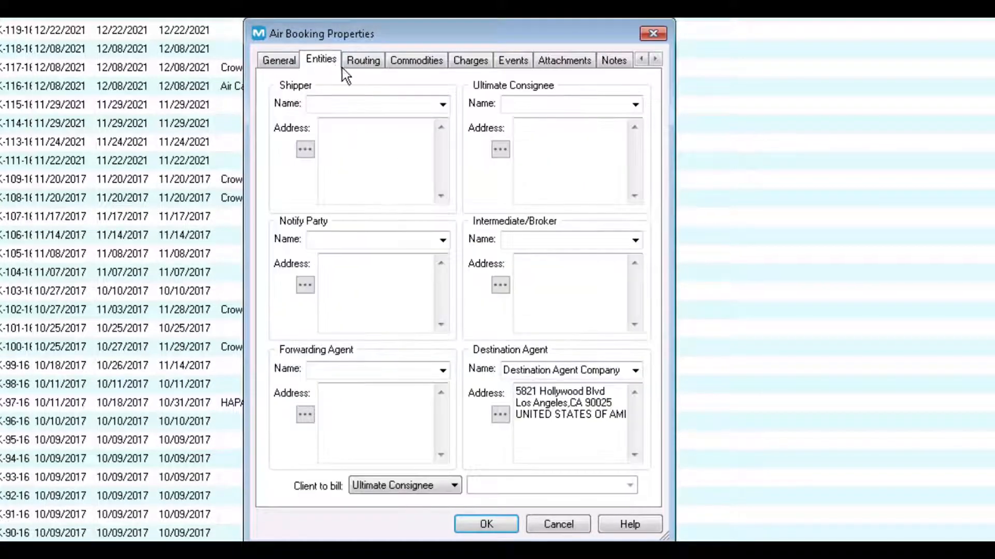
click(440, 104)
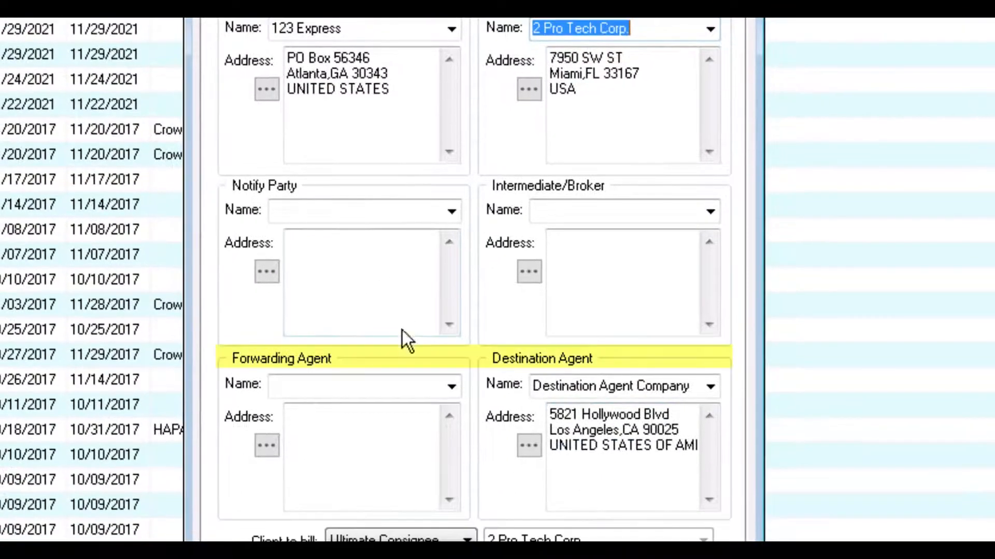
click(449, 385)
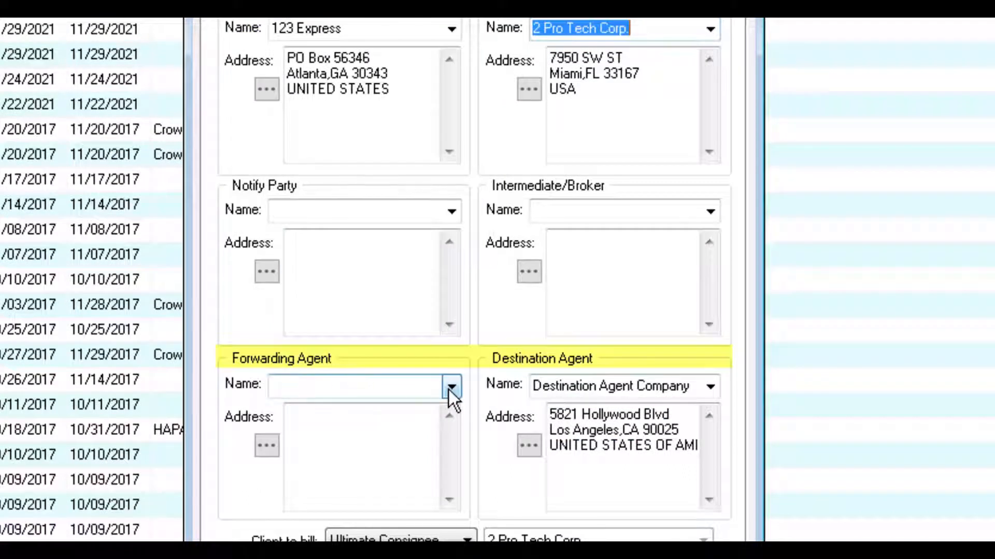
click(450, 387)
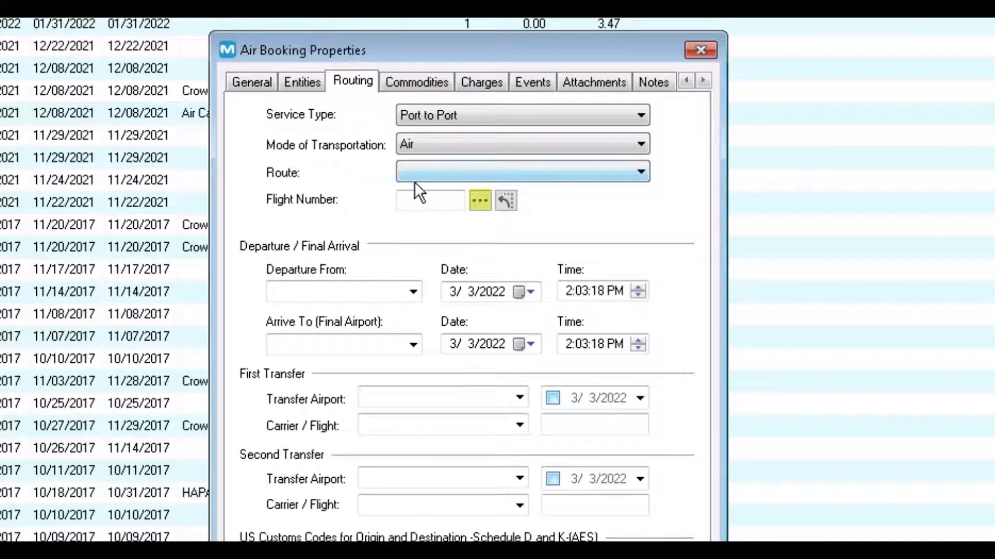
Set the routing flight to trip TR-17-16, Adrian to Miami on 2/25/2022.
click(429, 201)
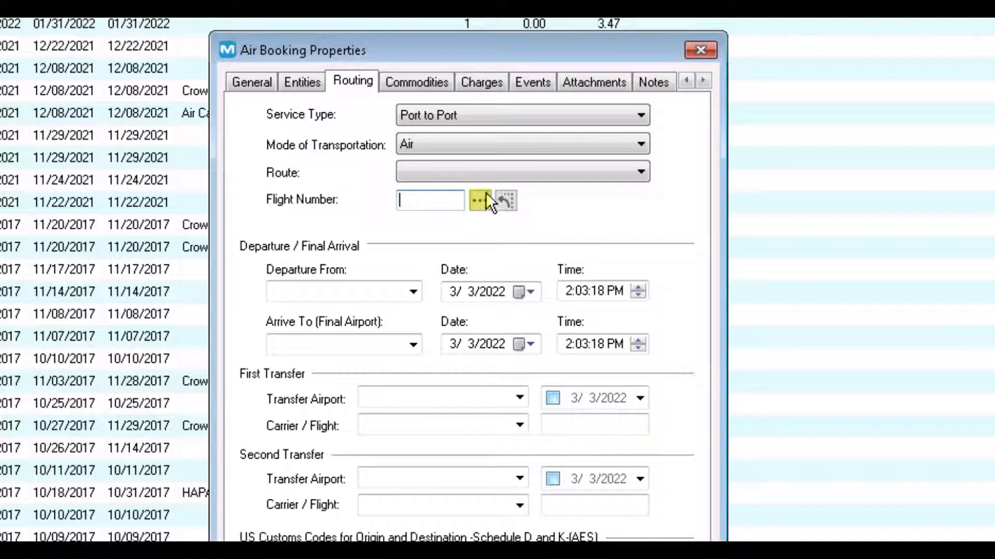
click(478, 201)
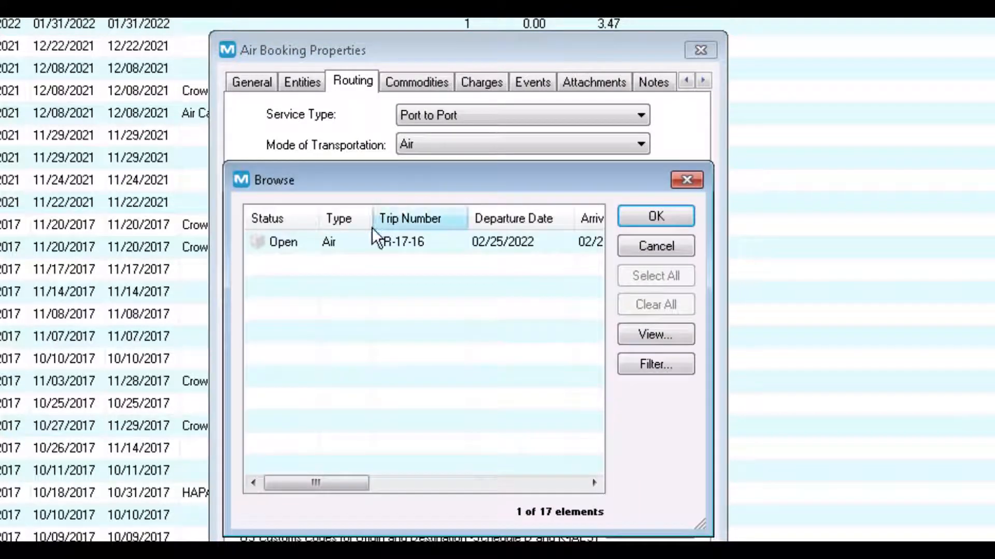
click(655, 216)
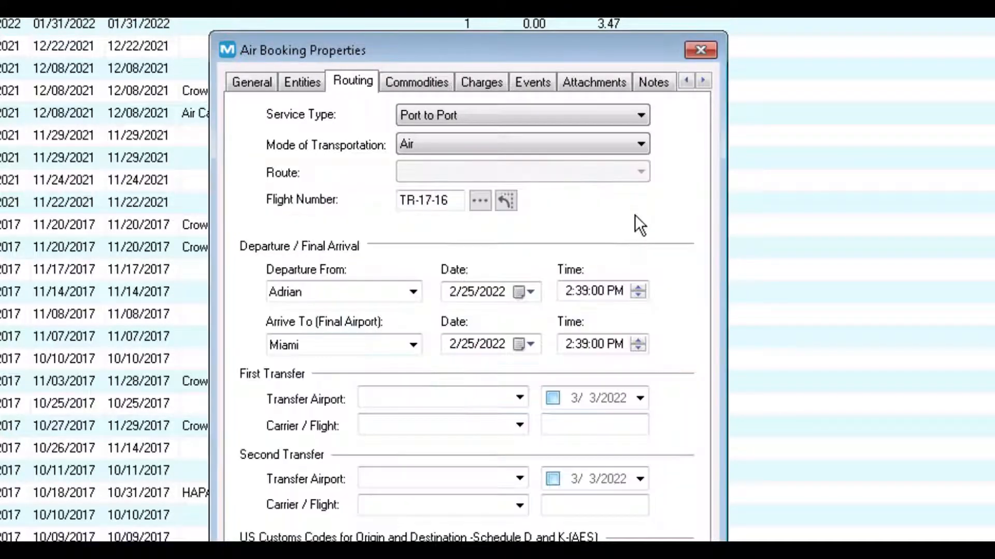
mouse_move(489, 236)
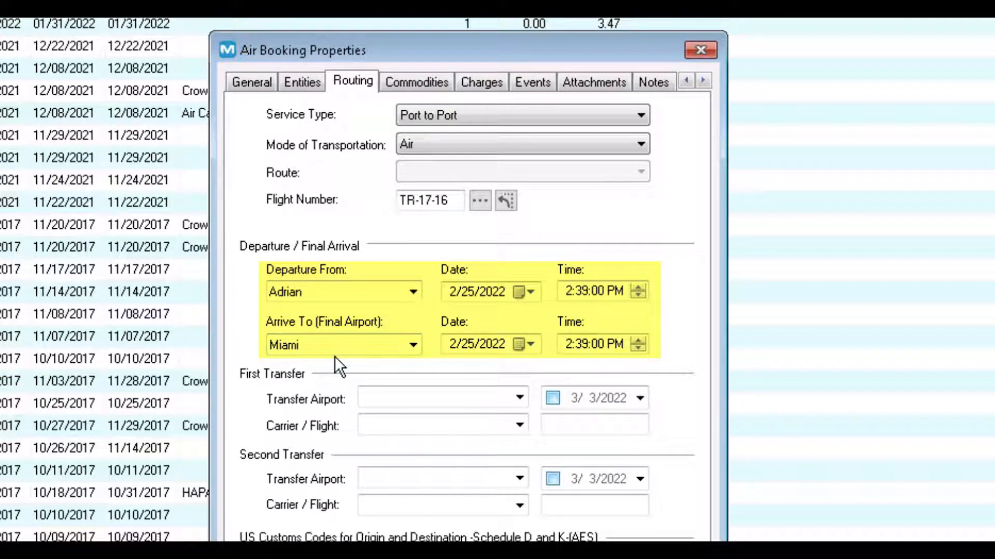
mouse_move(330, 412)
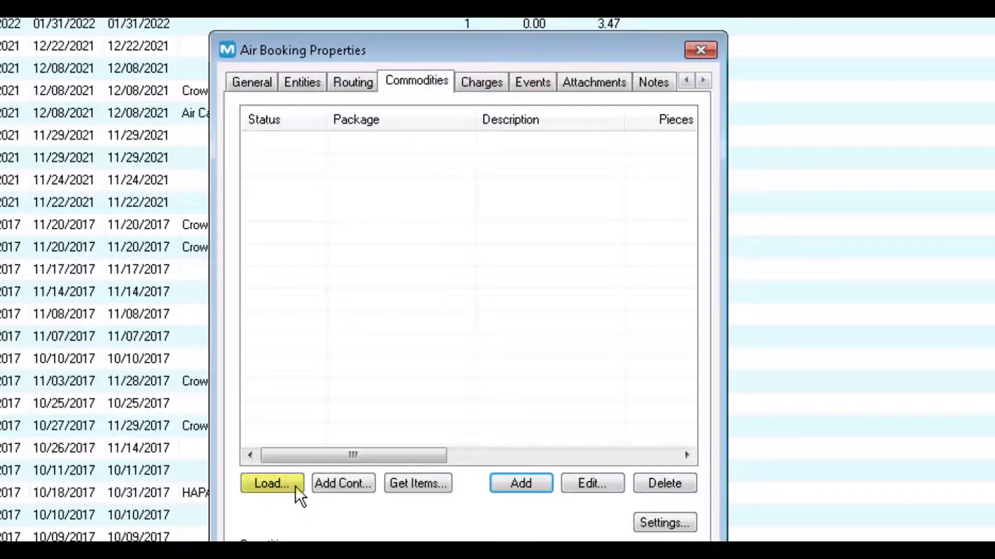
Try loading existing equipment as commodities and dismiss the empty selection.
click(271, 483)
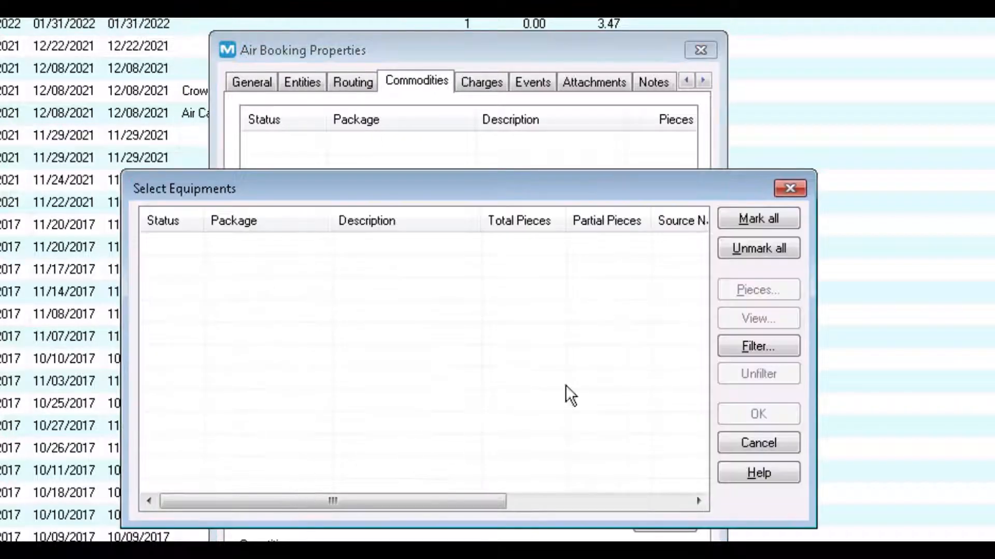
click(759, 443)
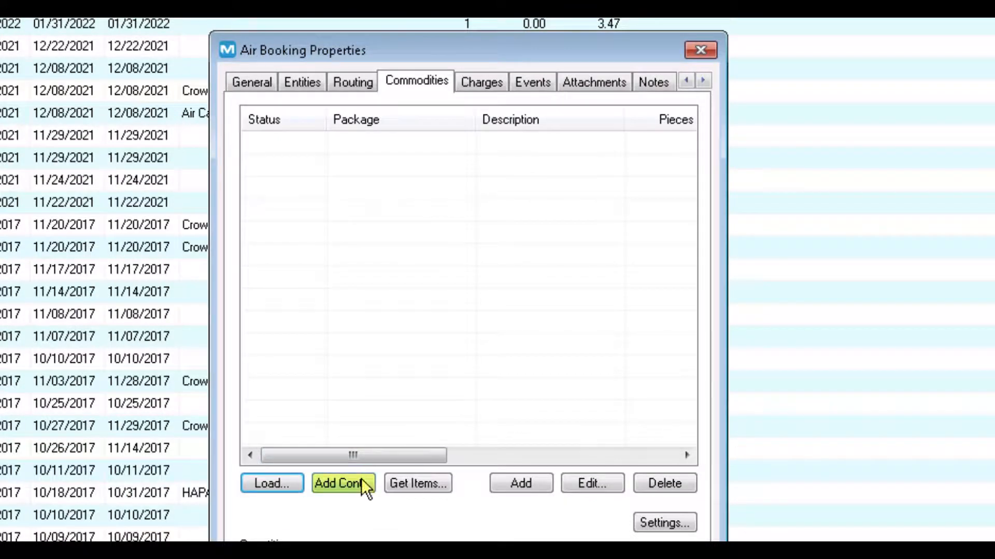
click(343, 483)
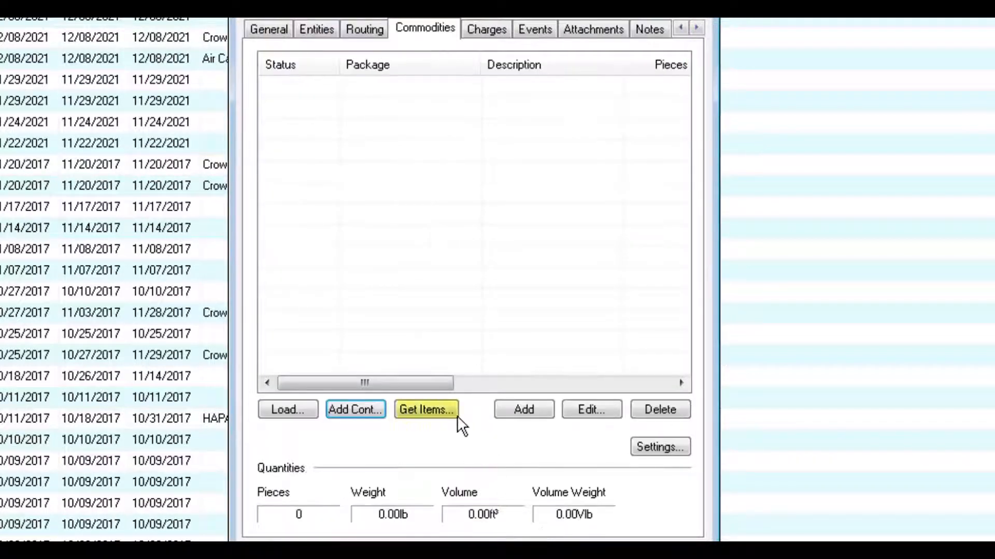
Add a booked Germ-X commodity line of 45 pieces.
click(426, 410)
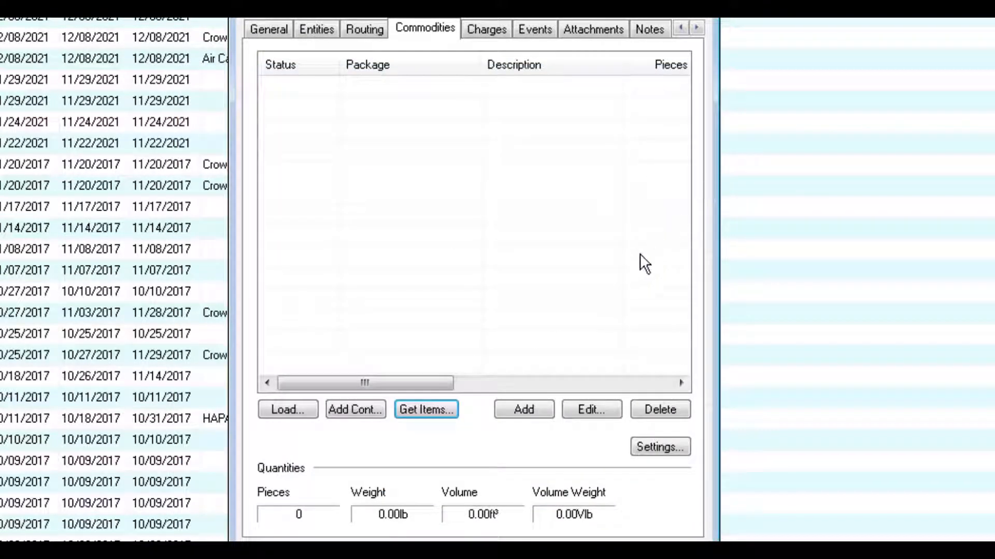
click(523, 409)
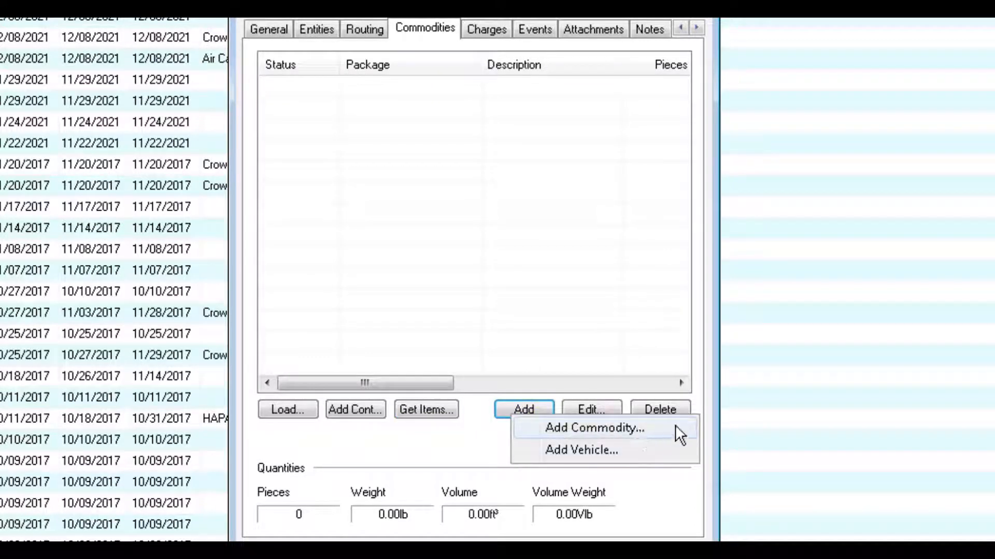
click(594, 429)
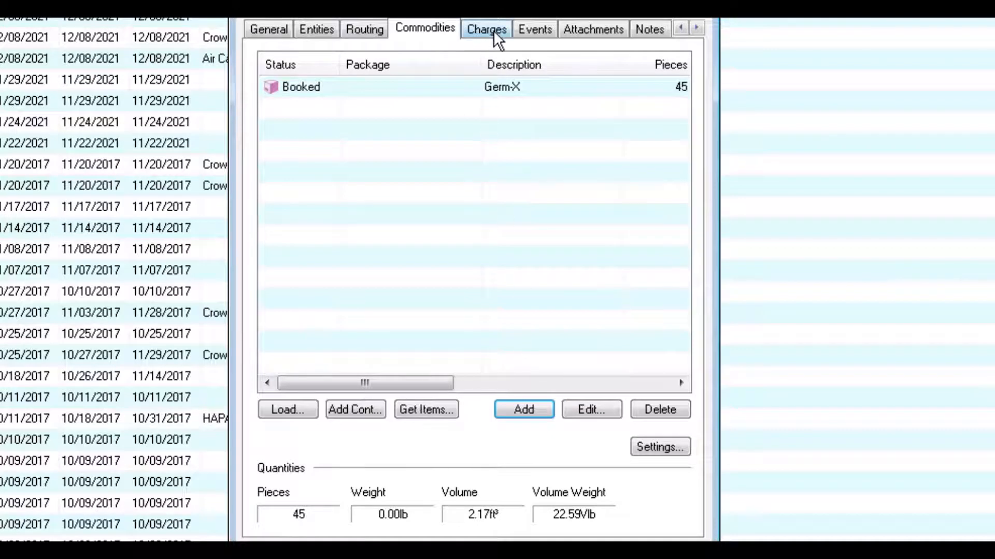
Add a Cartage Fee income charge of 250.00 on the Charges tab.
click(486, 14)
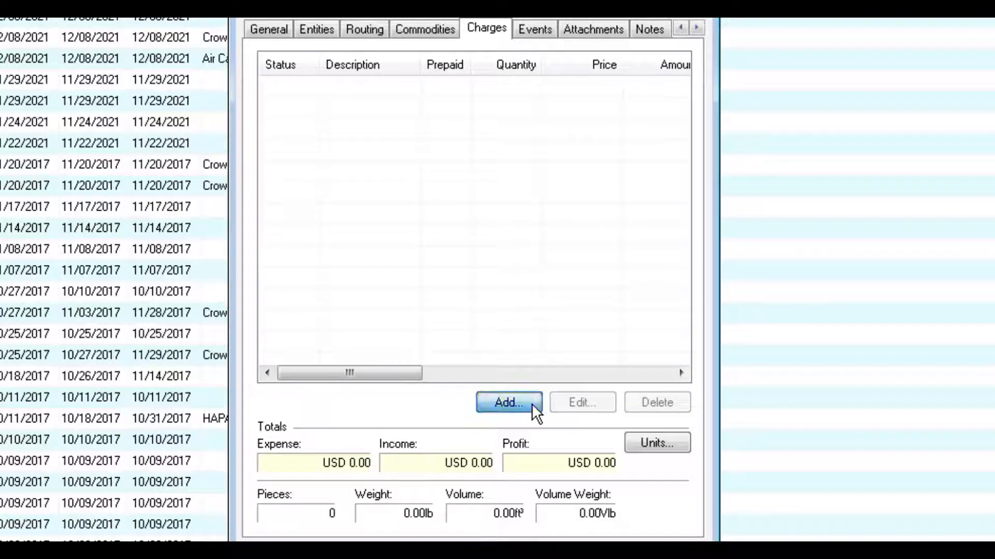
click(507, 402)
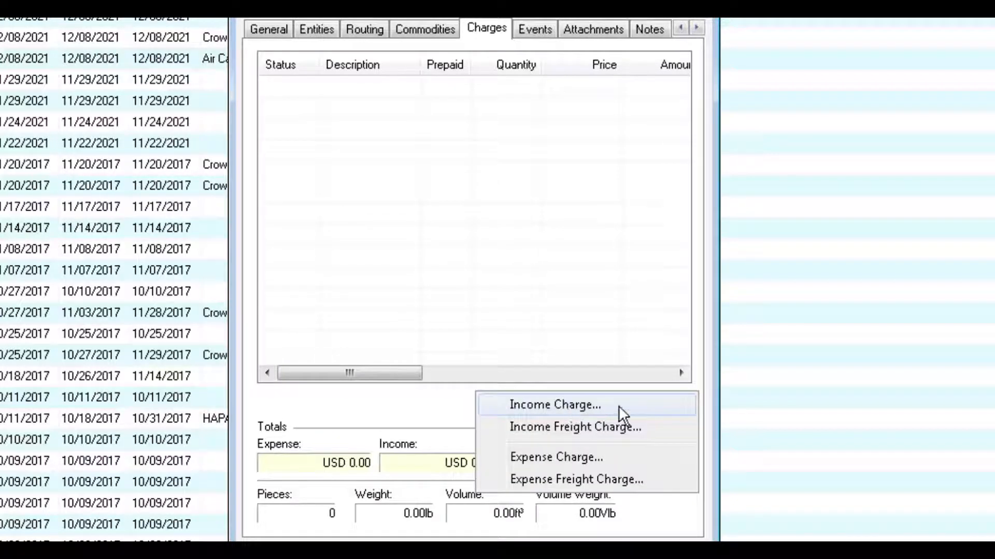
click(555, 406)
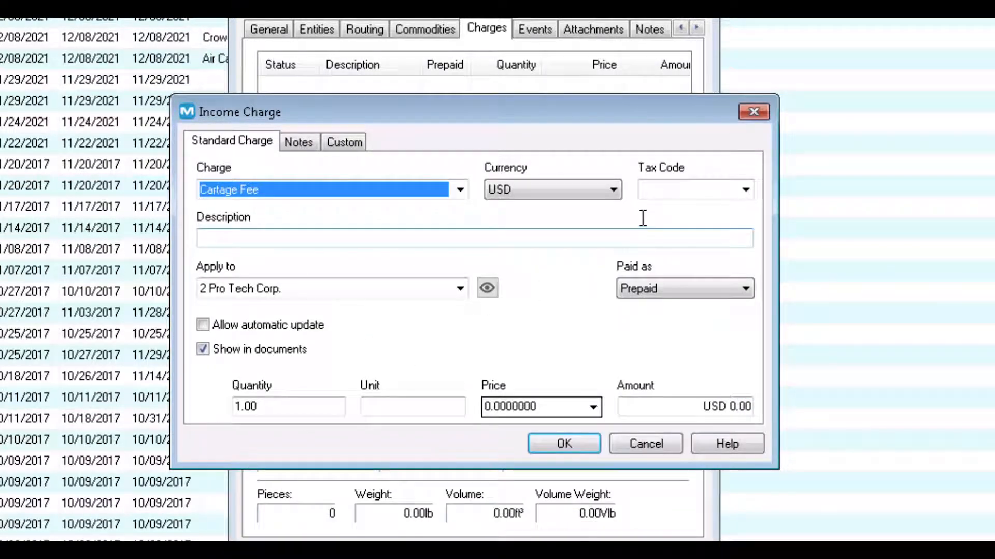
click(563, 443)
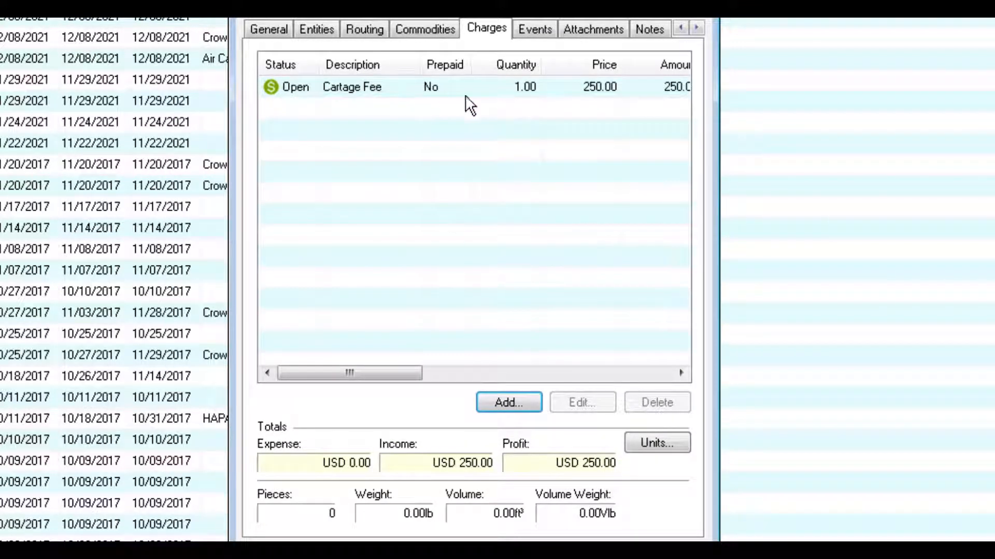
Review the booking's Events, Attachments and Notes sections.
click(534, 29)
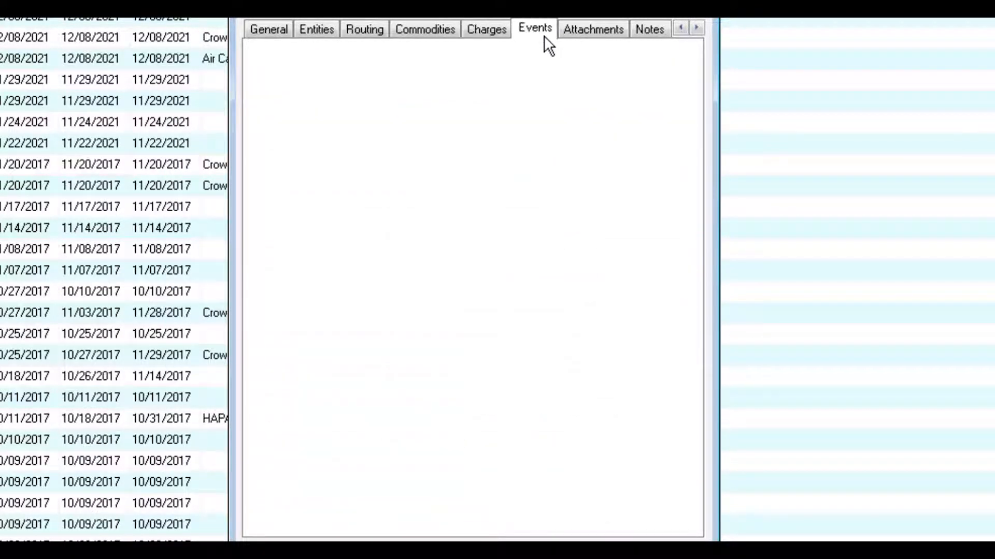
click(535, 29)
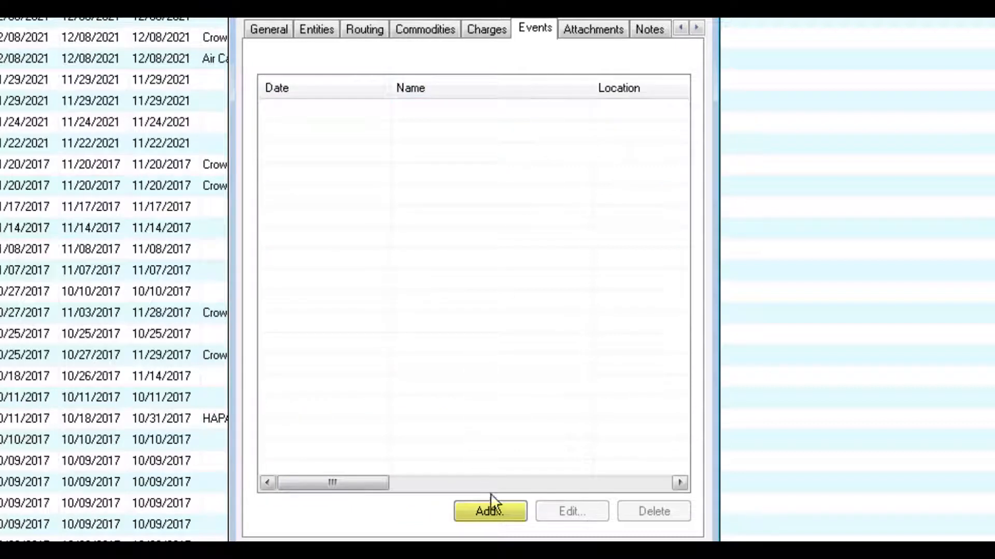
click(592, 30)
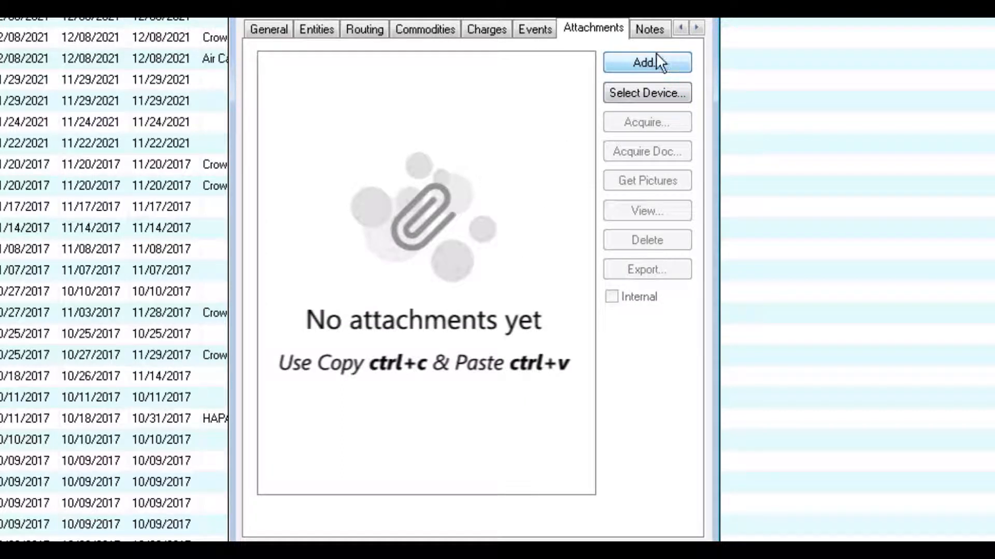
click(650, 29)
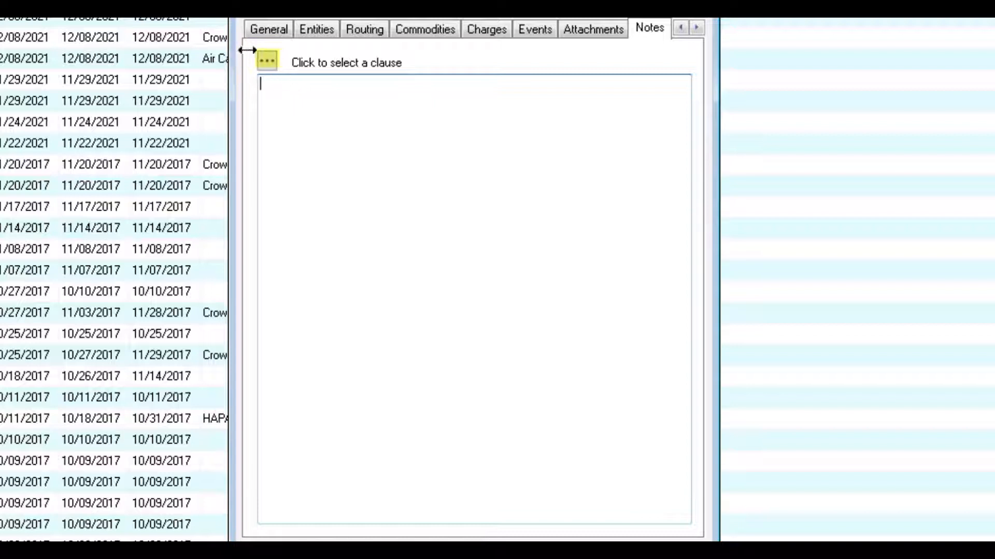
click(269, 62)
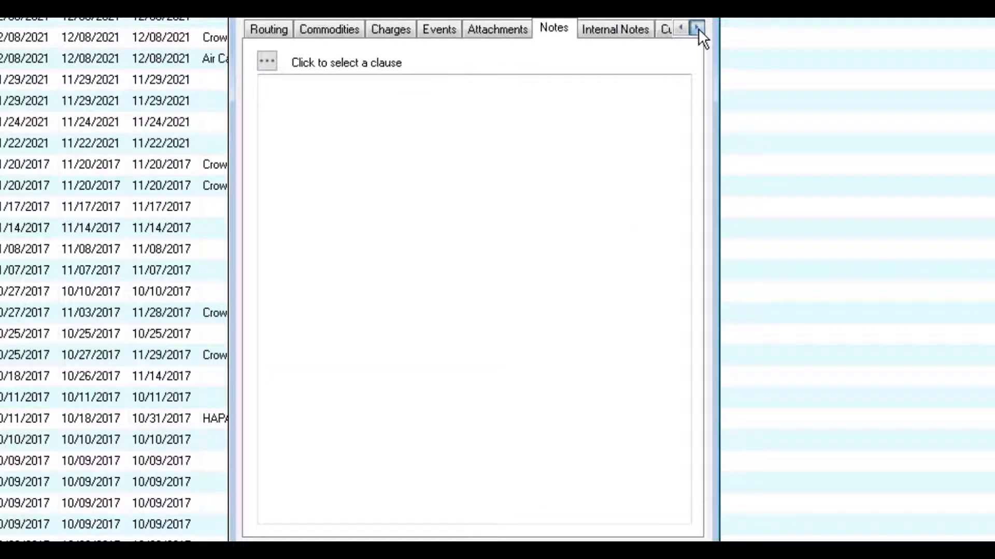
click(694, 30)
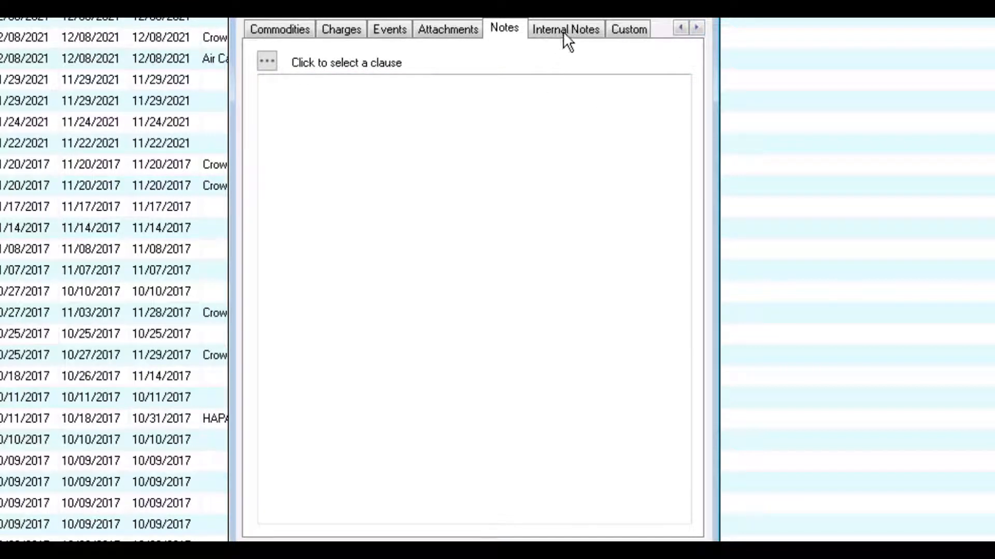
Start a new internal note, then view the Custom tab's Docs Cut of time field.
click(565, 29)
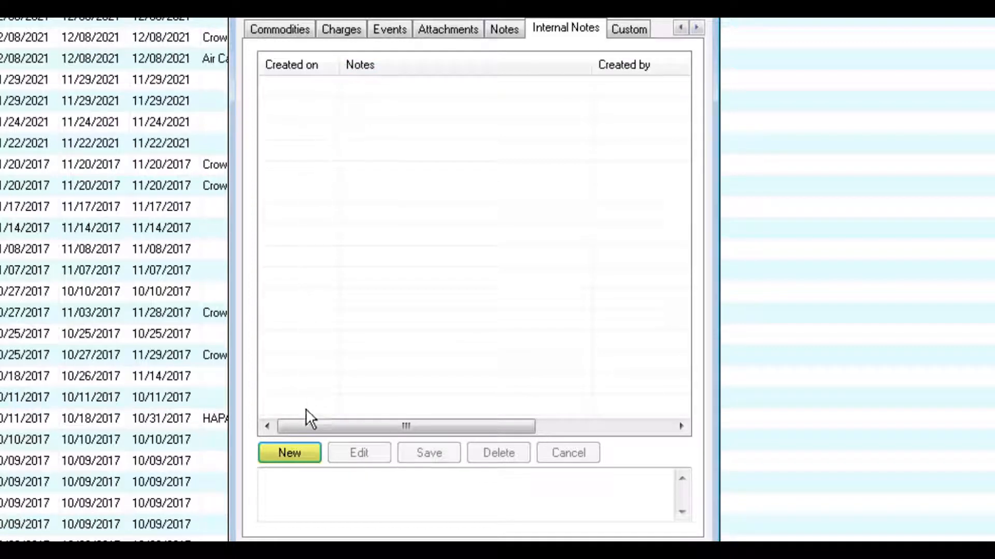
click(289, 453)
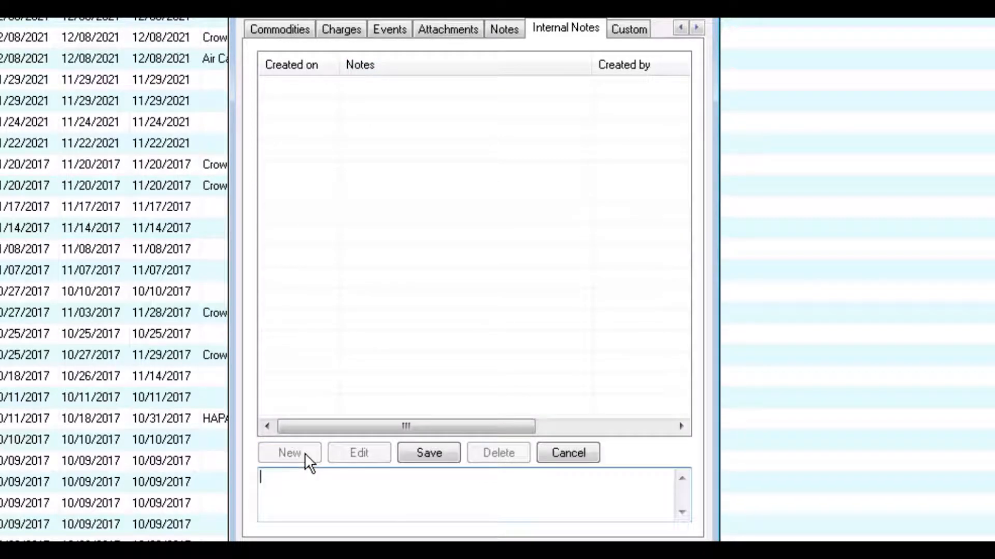
click(628, 29)
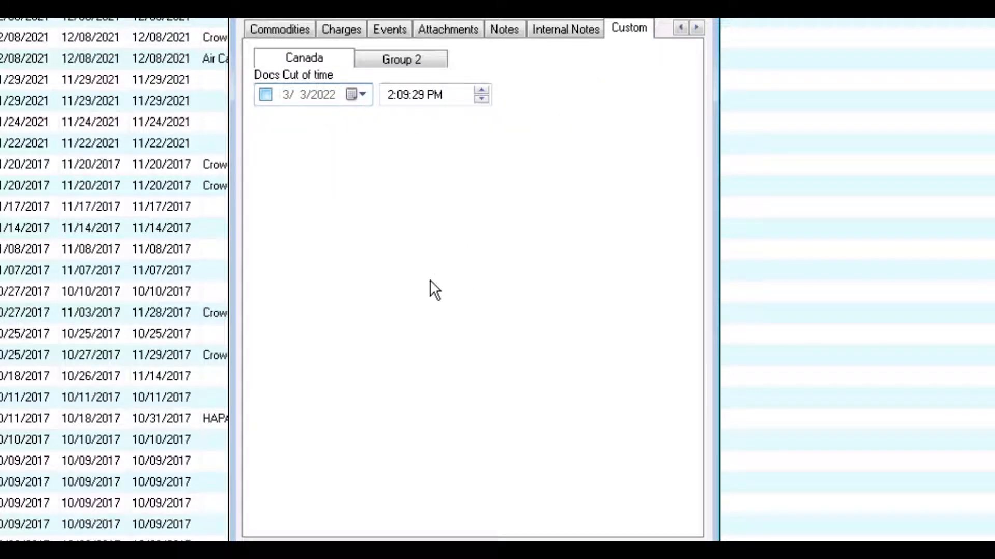
mouse_move(410, 284)
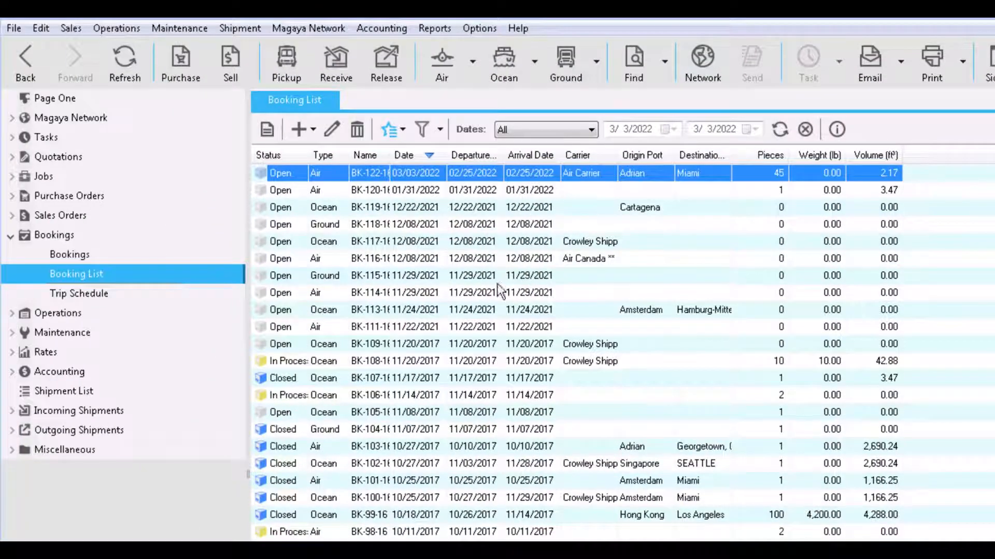
Open the Adrian-to-Miami trip TR-17-16 from the Trip Schedule for editing.
click(79, 293)
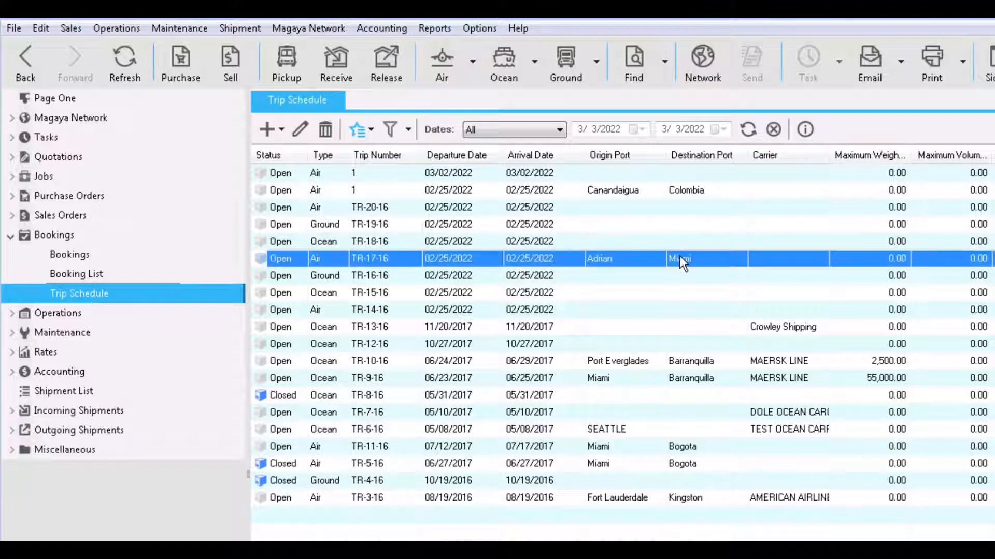
mouse_move(300, 130)
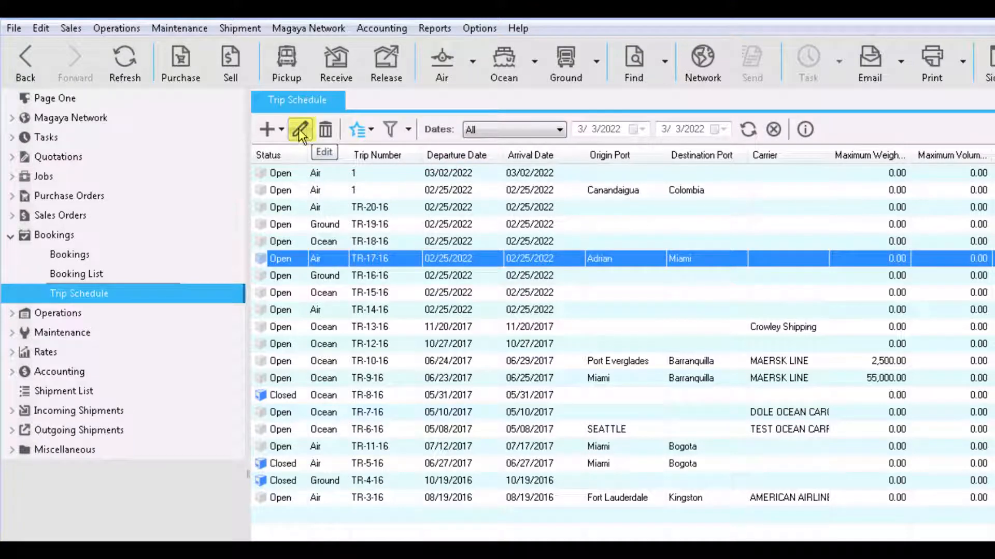
click(76, 273)
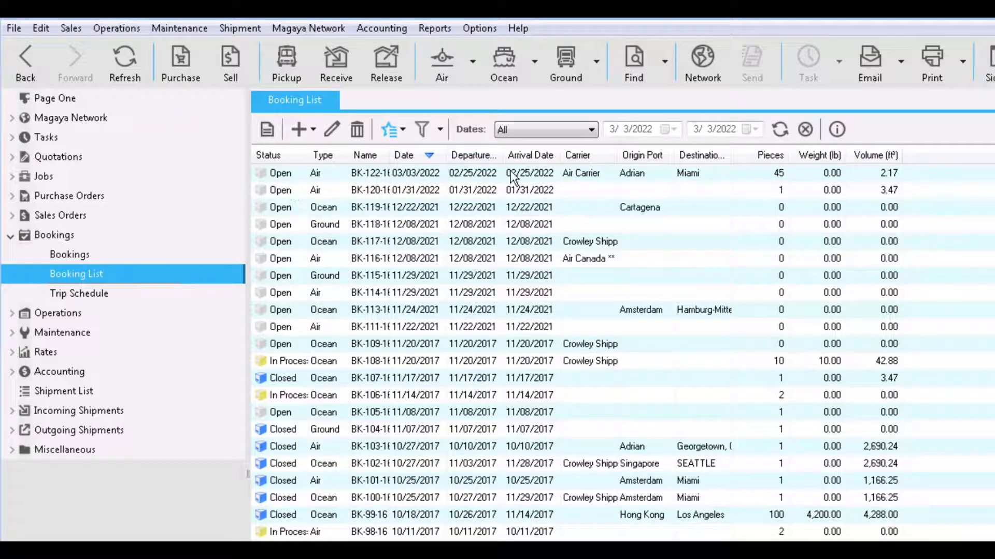
click(390, 130)
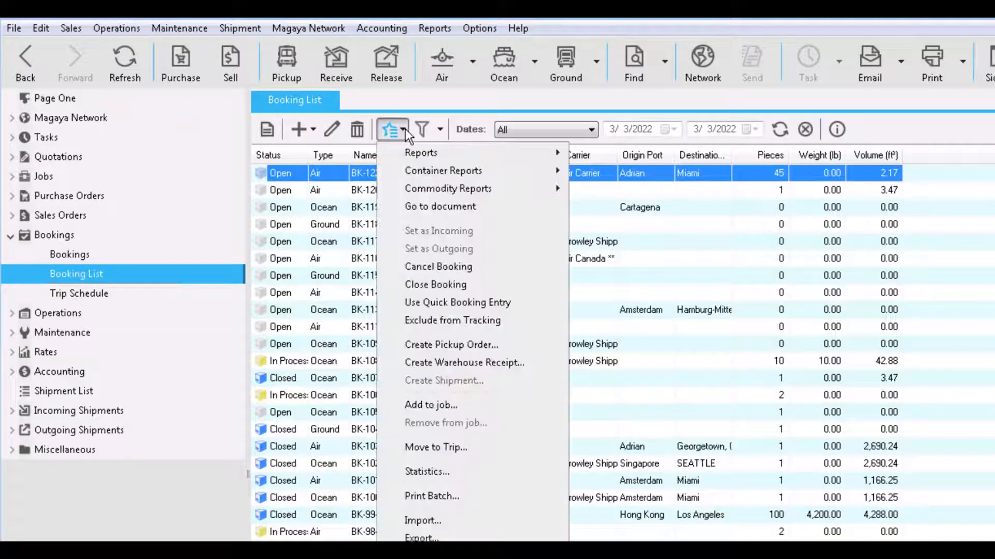
mouse_move(472, 354)
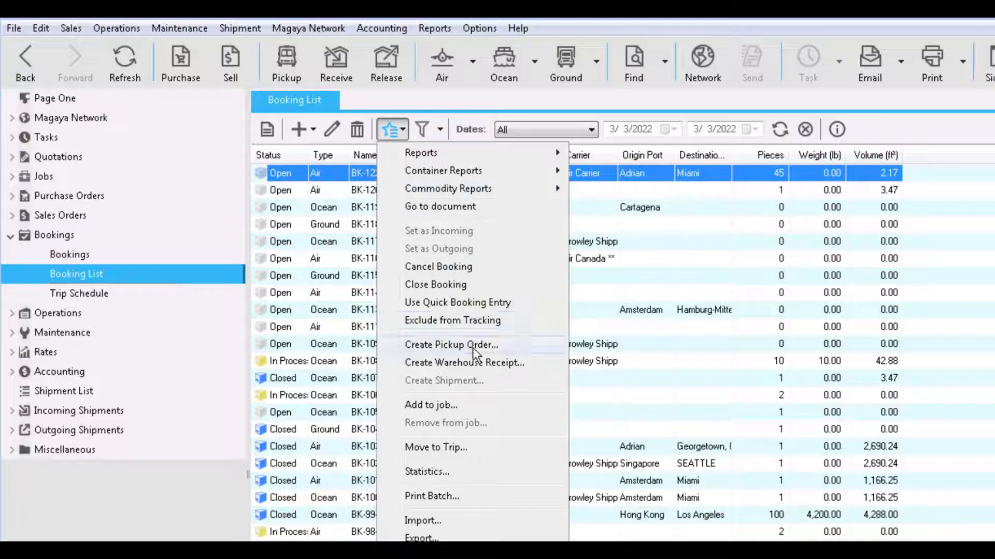
mouse_move(514, 396)
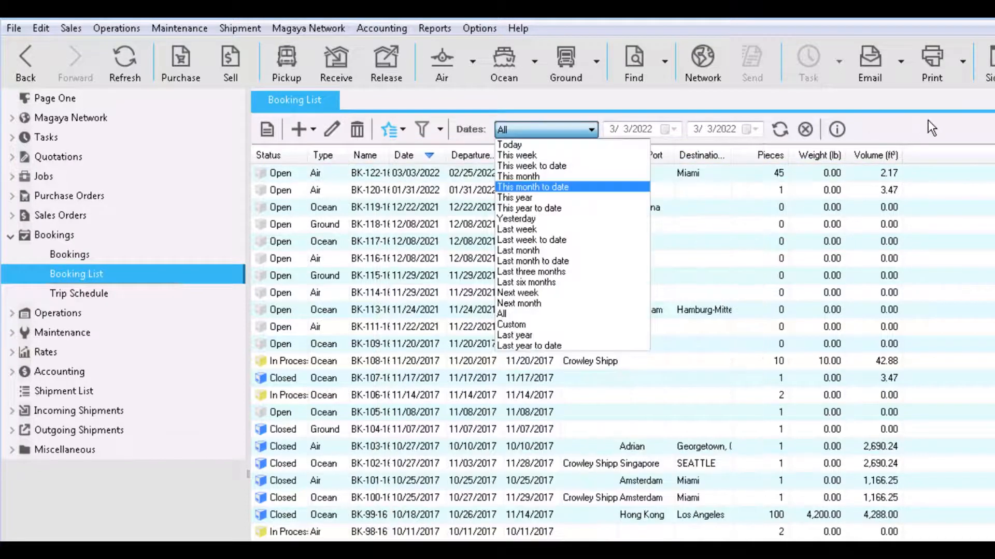
click(388, 130)
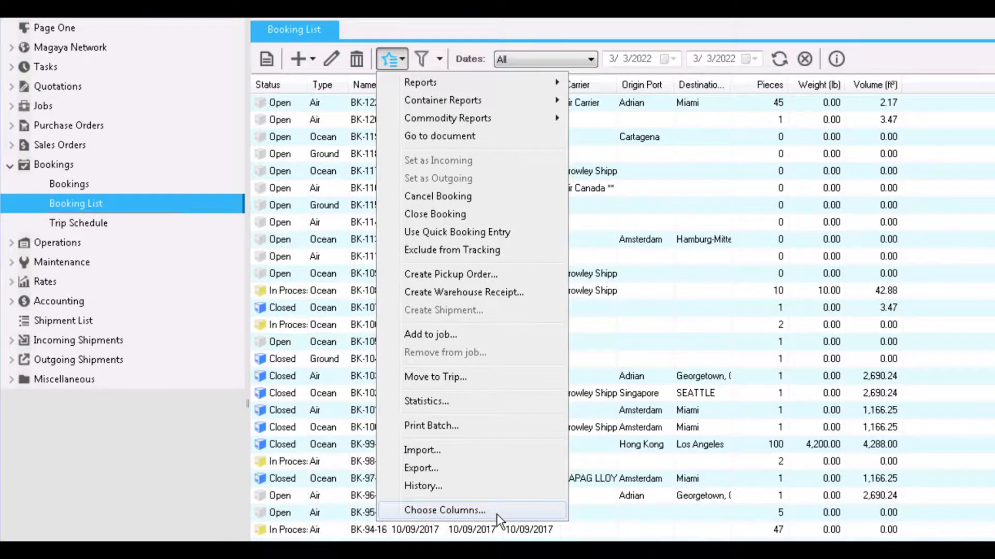
Hide the Pieces, Weight (lb) and Volume columns via Choose Columns.
click(443, 509)
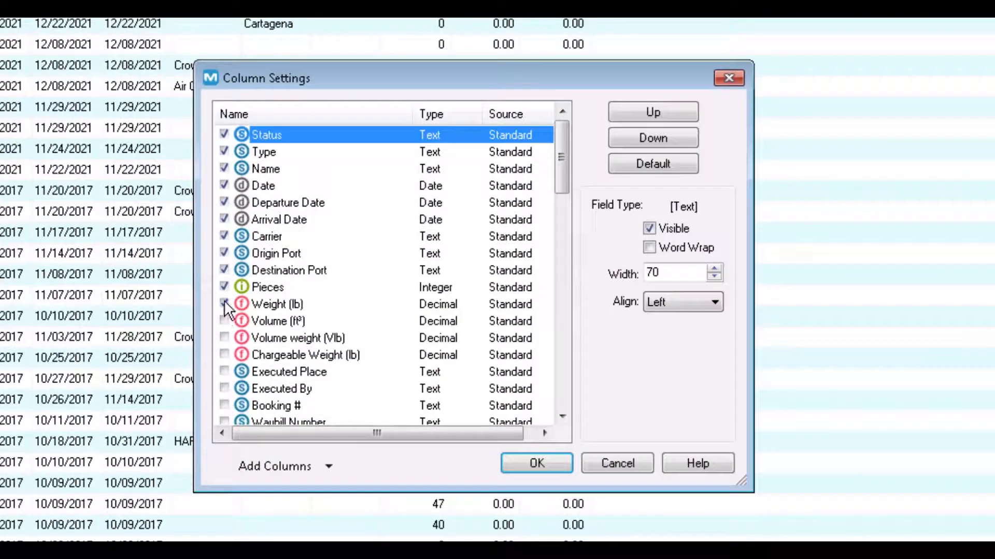
click(223, 304)
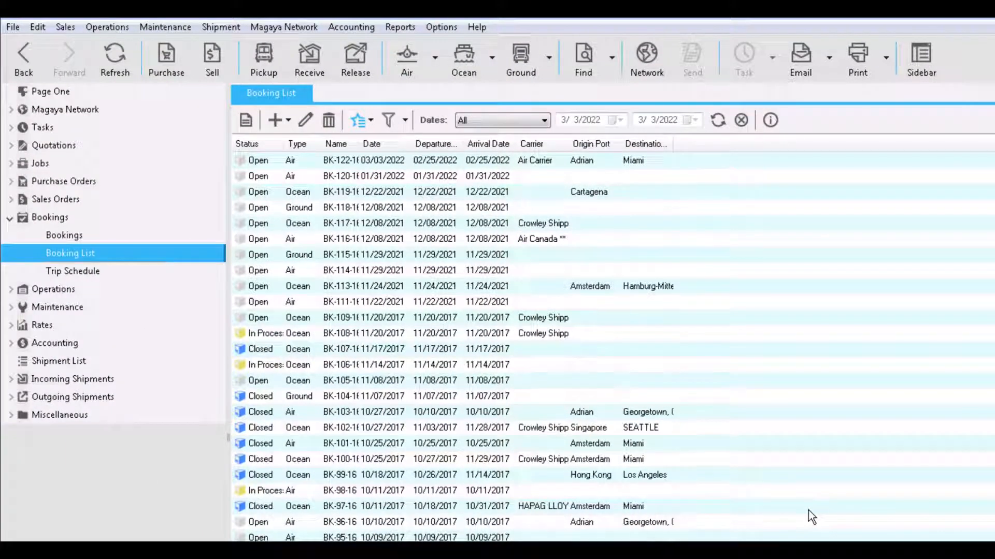
mouse_move(969, 341)
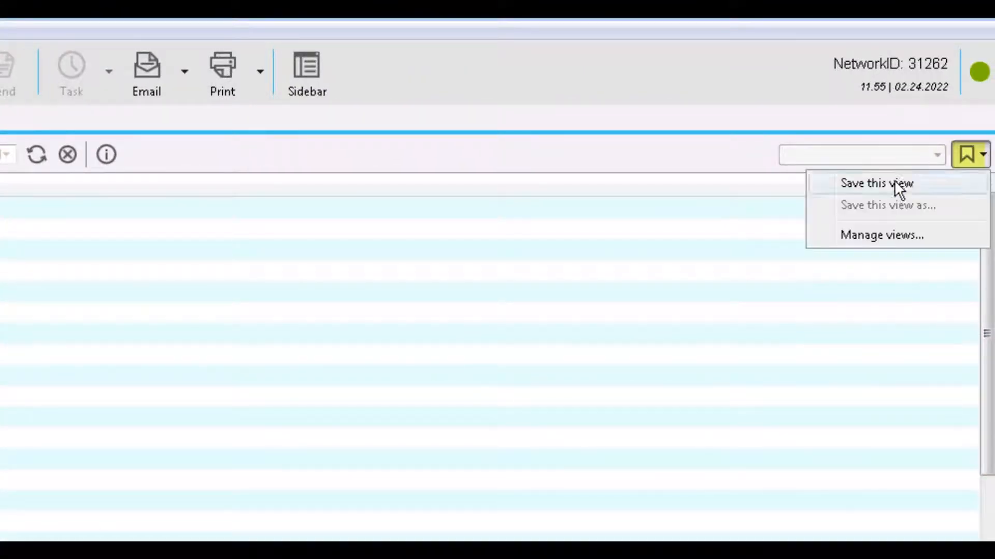
Save the current list layout as the view 'Booking List Custom'.
click(881, 185)
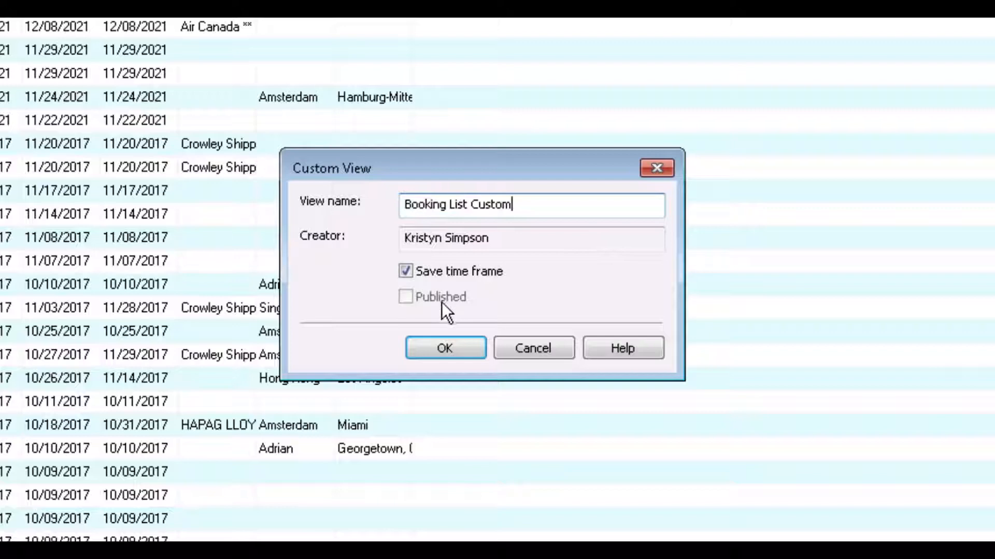
click(446, 348)
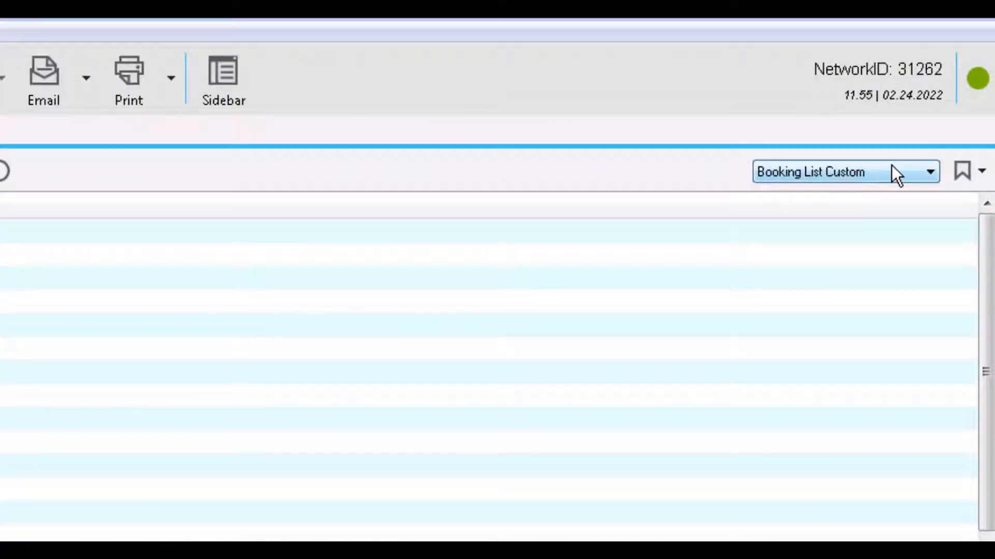